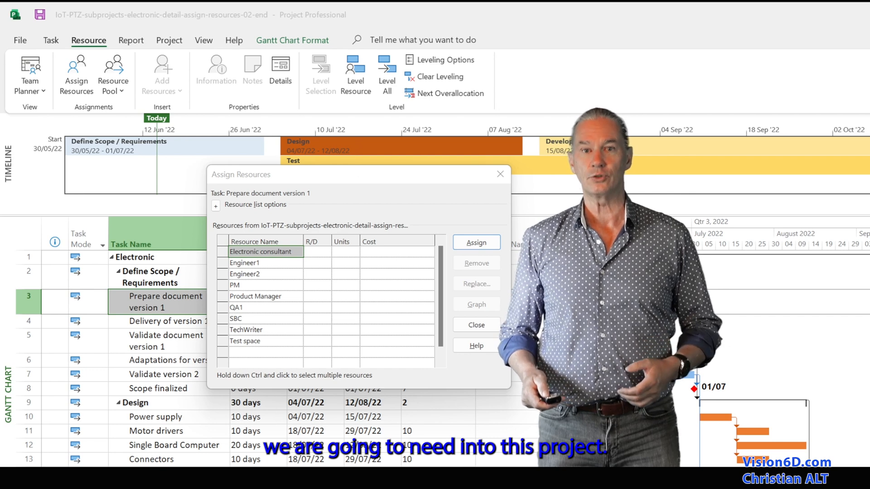
Close the Assign Resources dialog to return to the Electronic project's Gantt chart
click(475, 324)
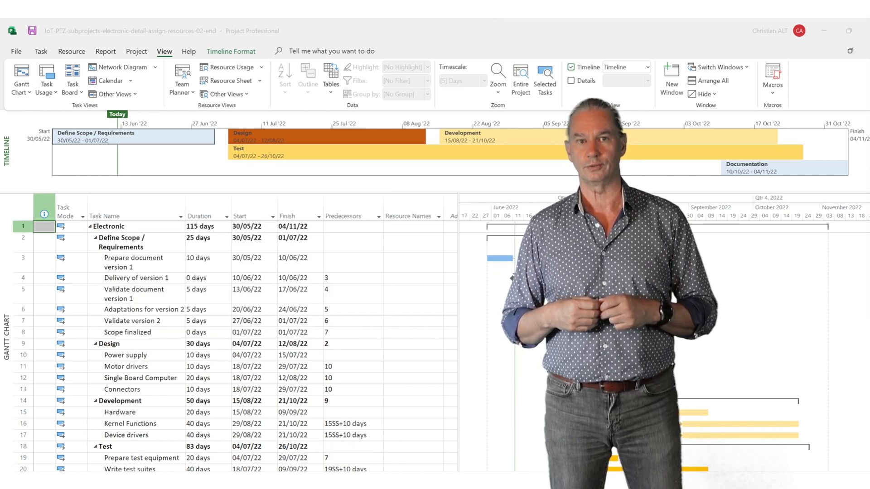
click(61, 58)
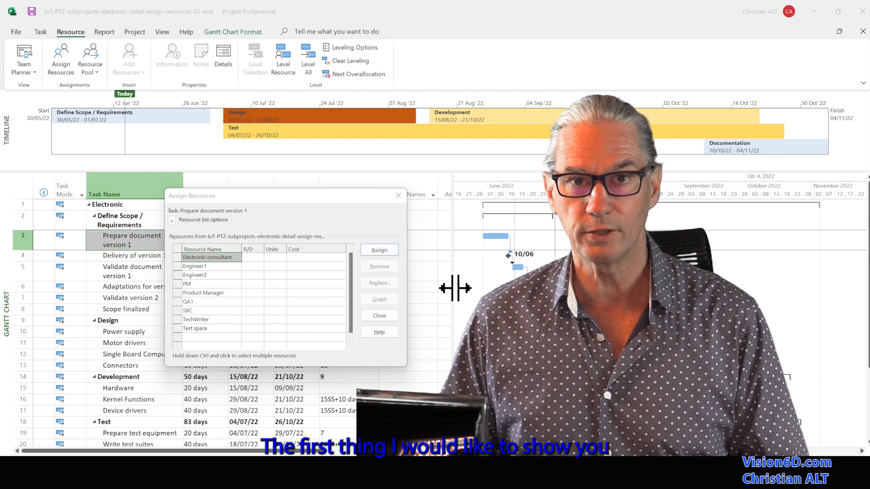
mouse_move(394, 329)
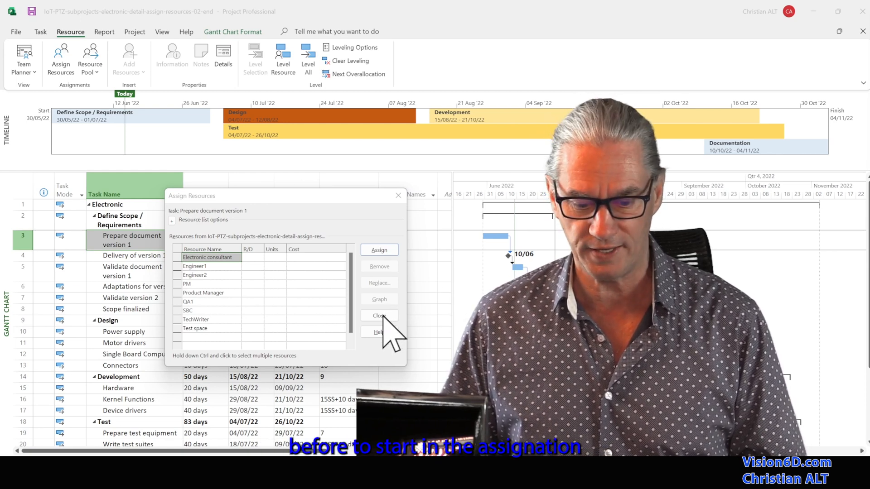
Close the Assign Resources dialog and display the Work Overview dashboard from Report > Dashboards
click(379, 315)
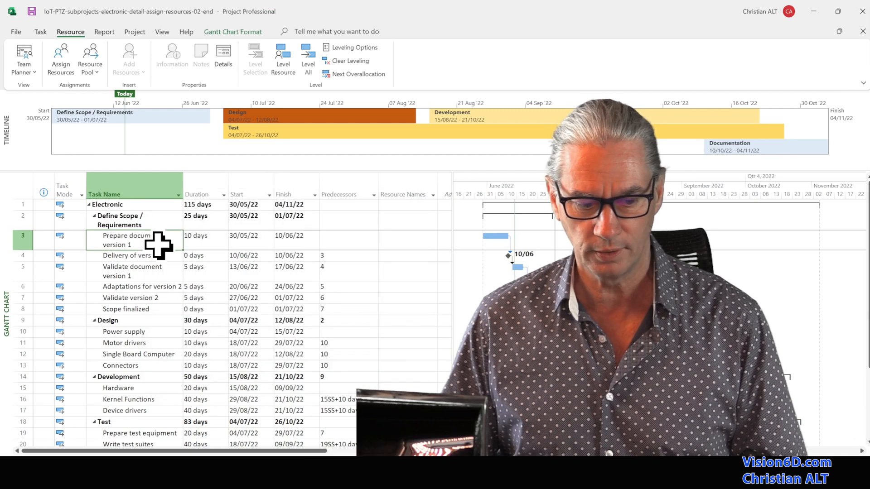
click(104, 32)
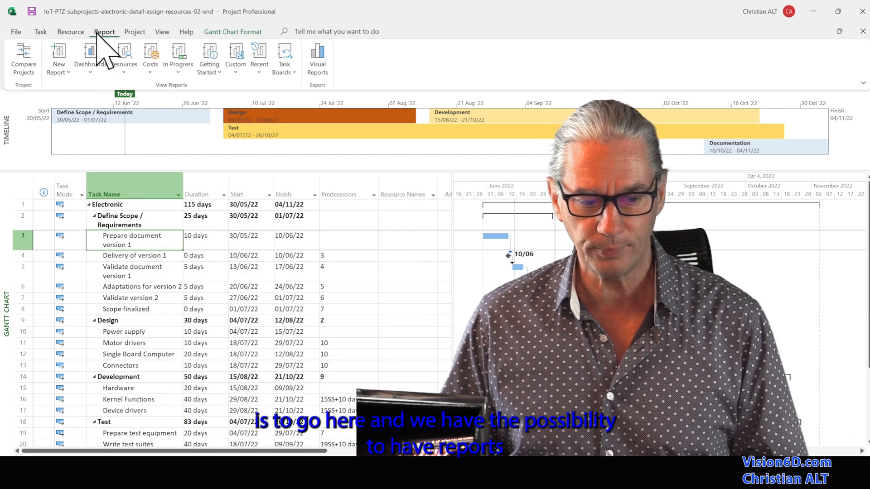
click(90, 57)
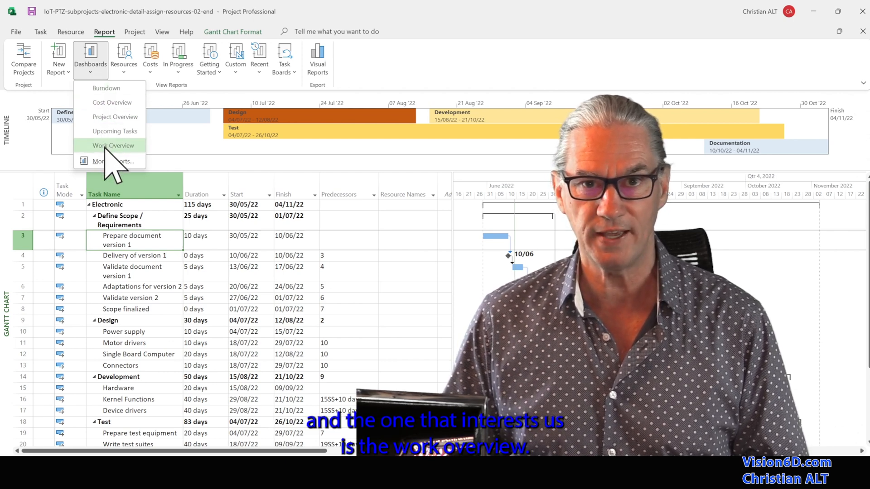
click(113, 145)
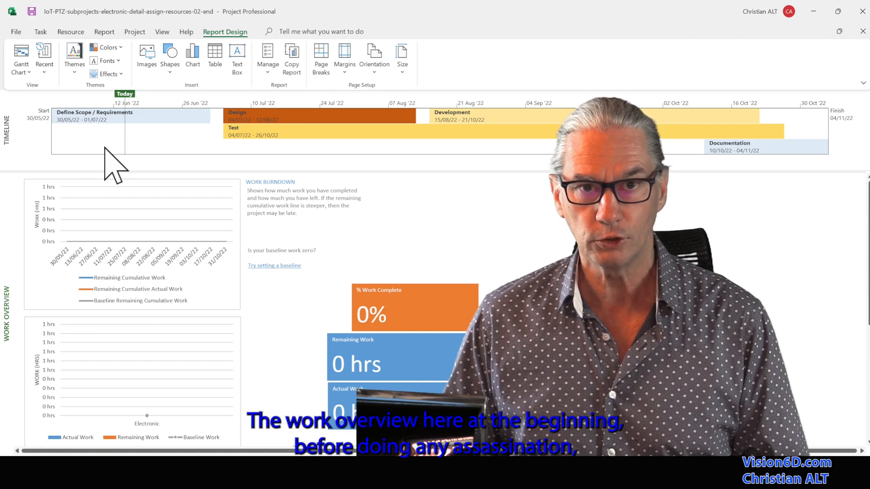
mouse_move(323, 411)
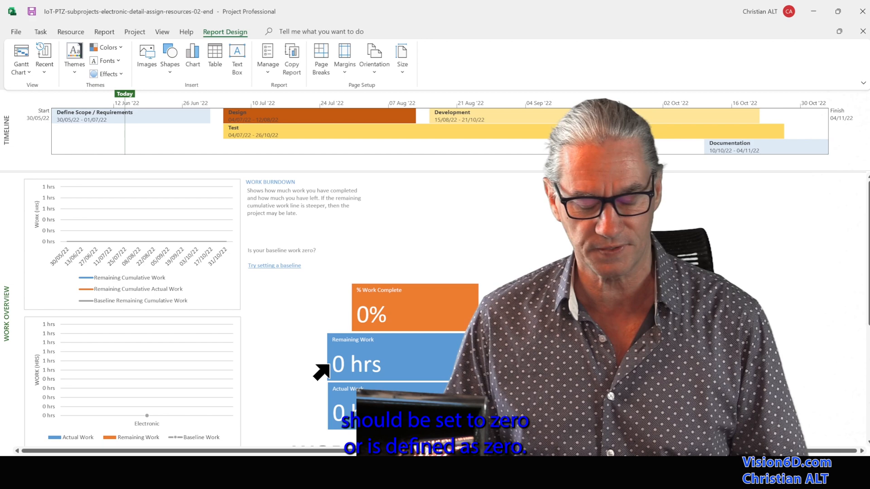
mouse_move(283, 300)
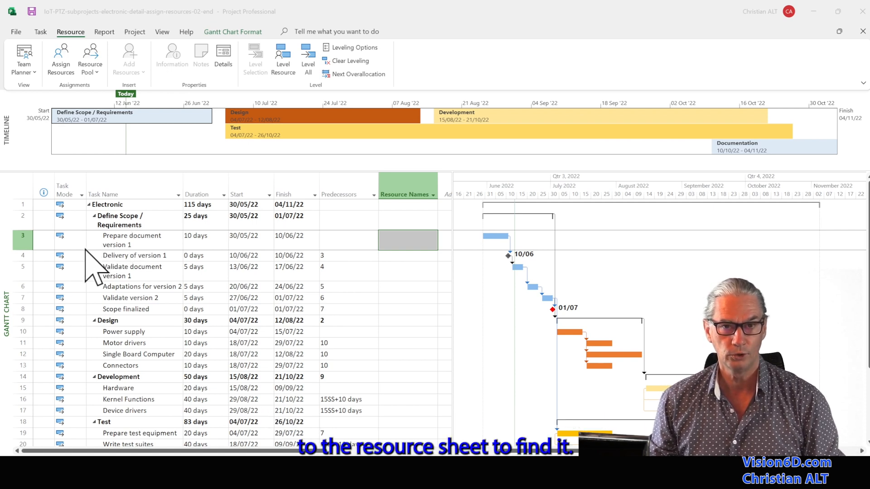
mouse_move(16, 294)
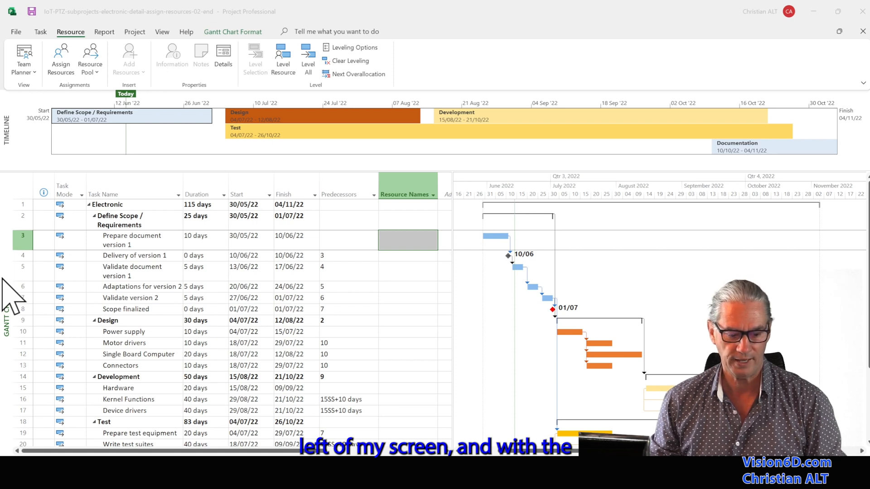
Switch from the Gantt Chart to the Resource Sheet view via the view bar
click(406, 240)
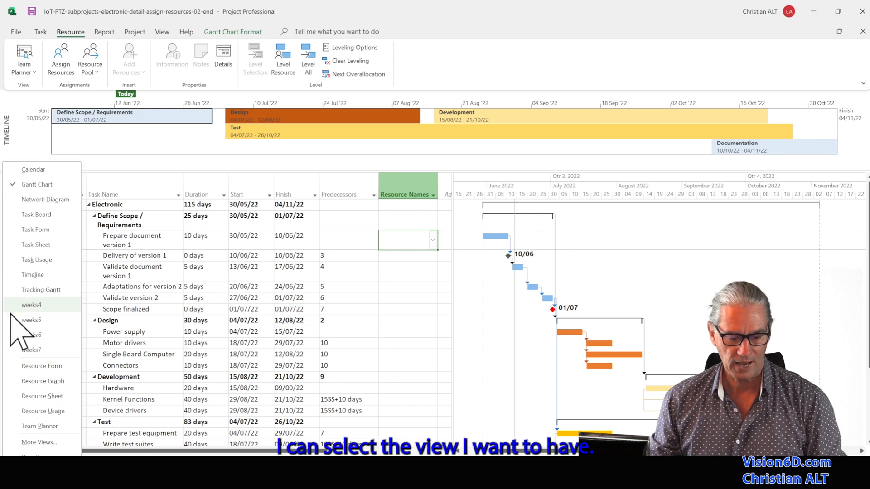
mouse_move(41, 402)
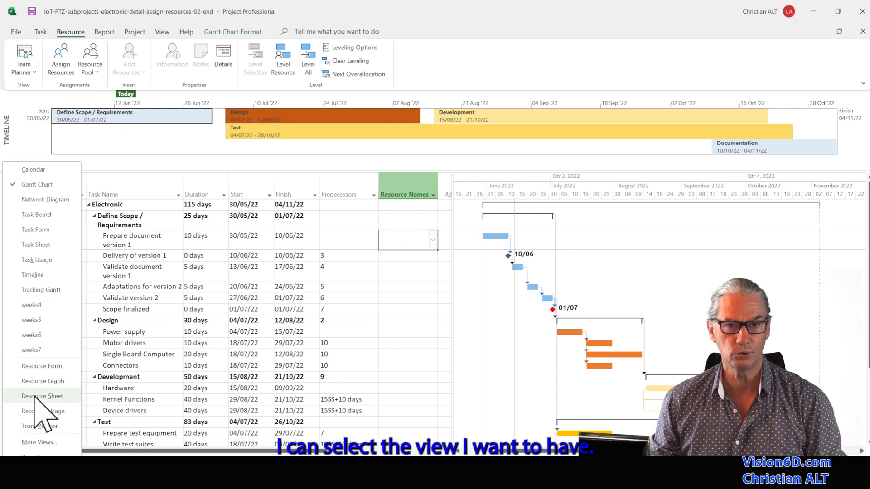
click(42, 396)
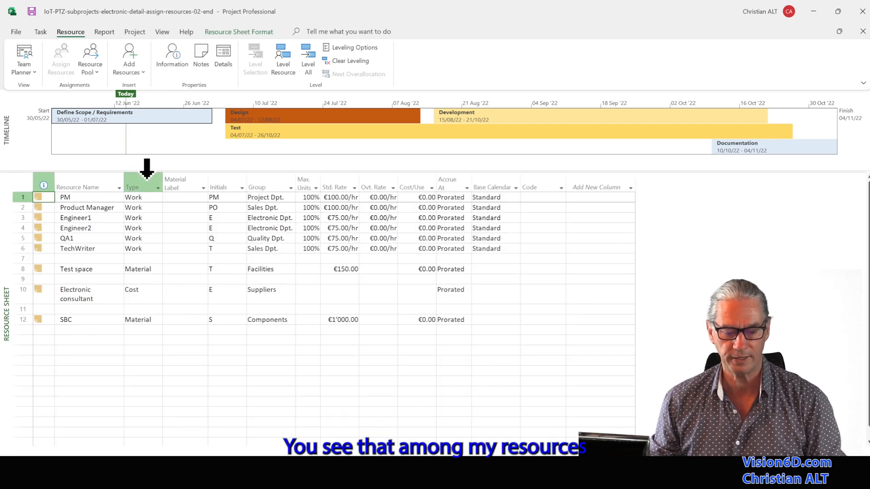
click(133, 187)
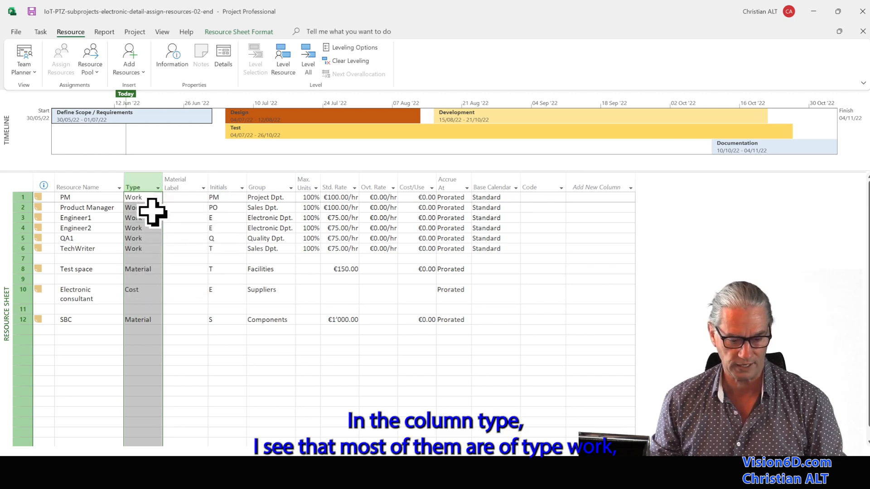
mouse_move(143, 256)
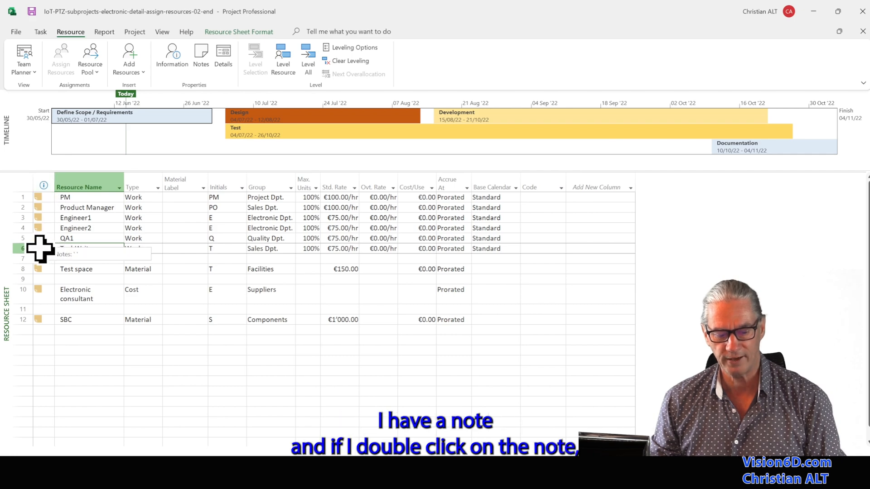
View TechWriter's photo note in Resource Information, then close it
double_click(39, 249)
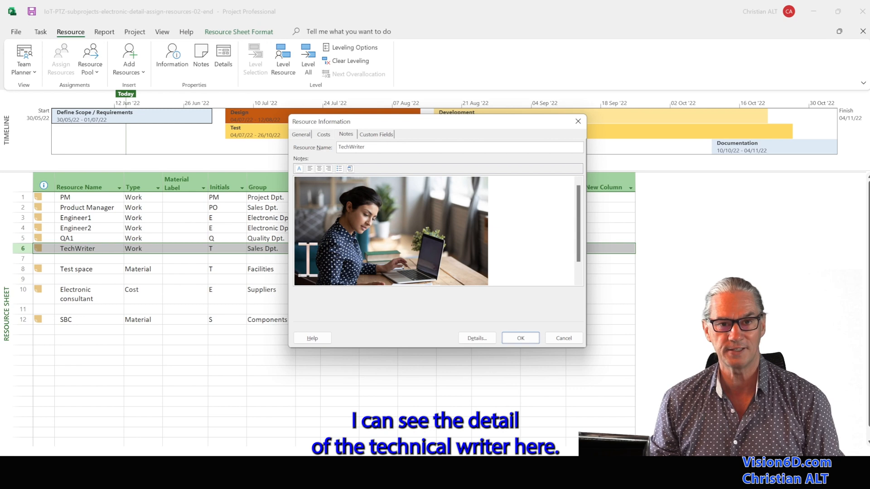
mouse_move(481, 433)
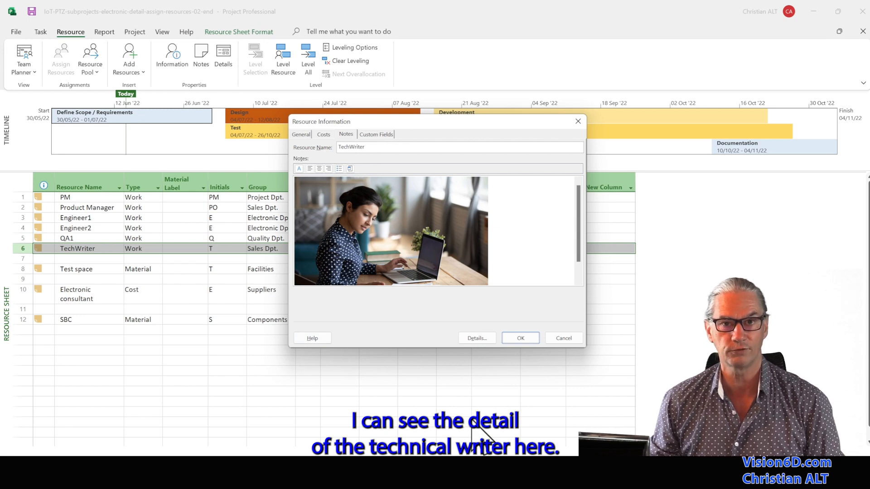
mouse_move(436, 253)
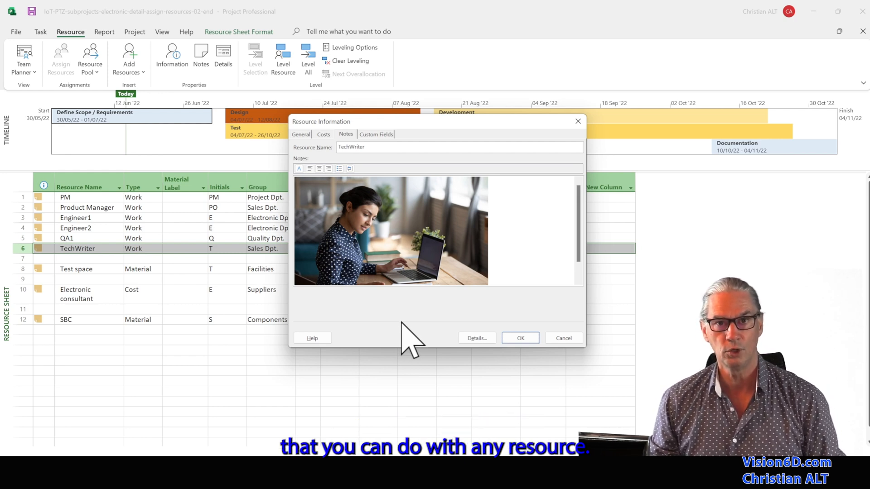
mouse_move(485, 349)
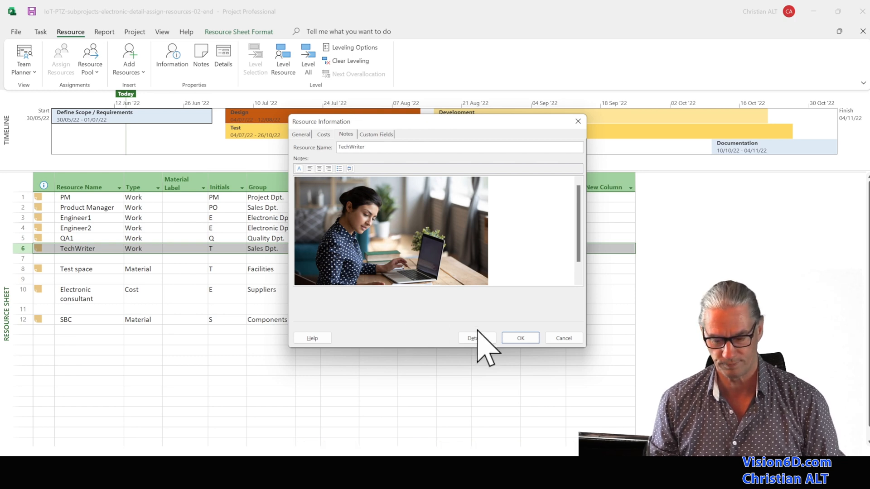
click(520, 338)
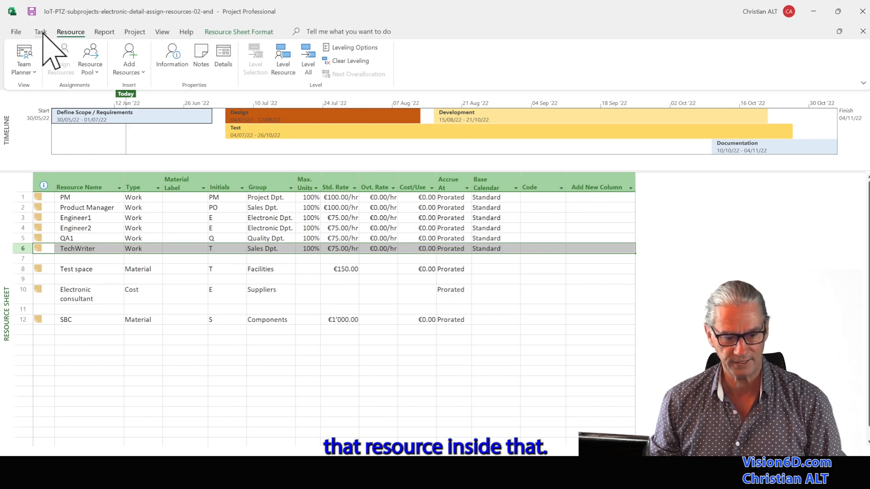
Return to the Gantt chart and select the task 'Prepare document version 1' for resourcing
click(40, 32)
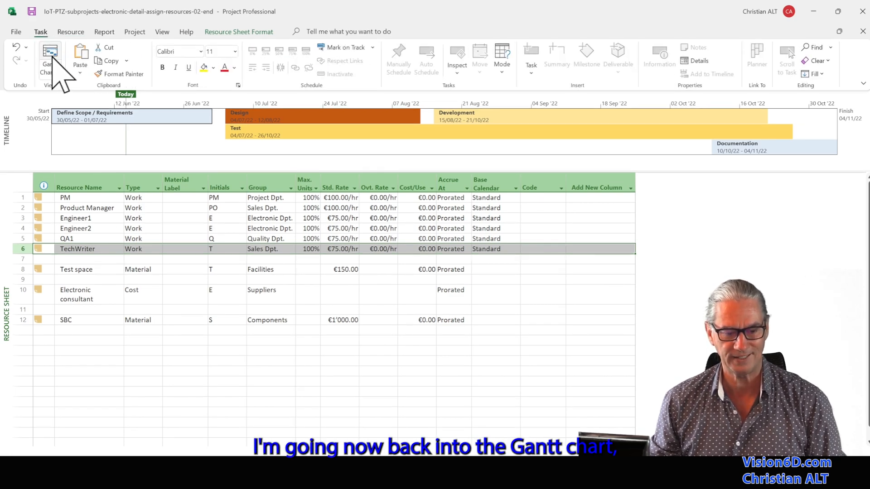
click(46, 57)
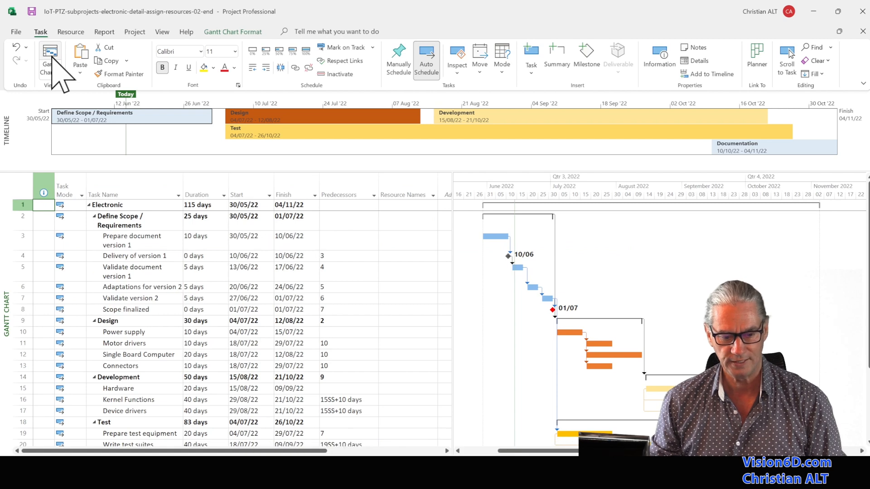
click(133, 240)
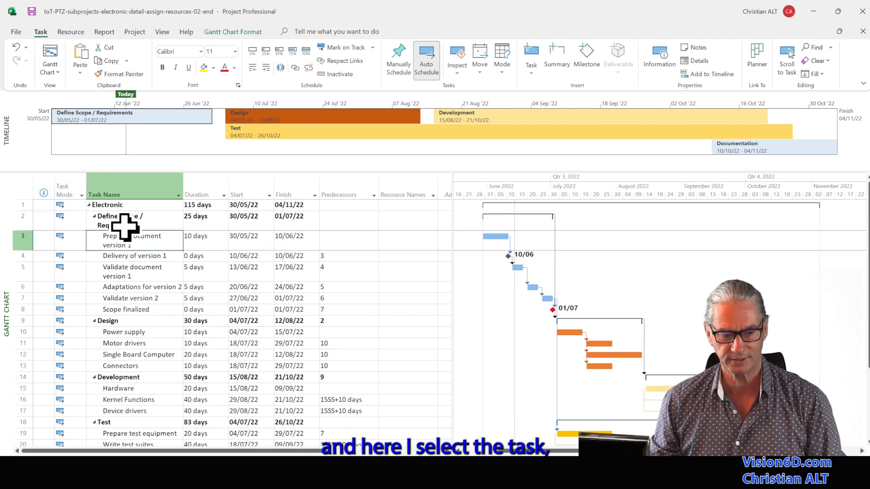
click(71, 31)
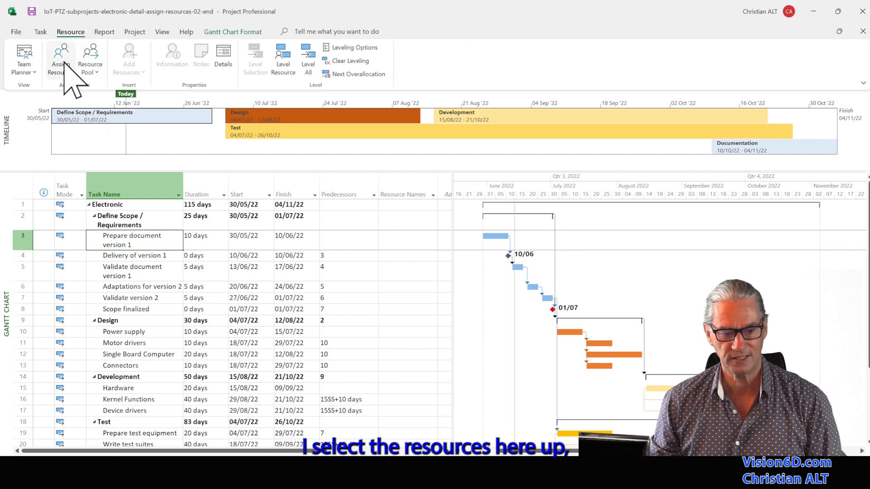
Assign TechWriter to 'Prepare document version 1' in the Assign Resources dialog and close it
click(60, 60)
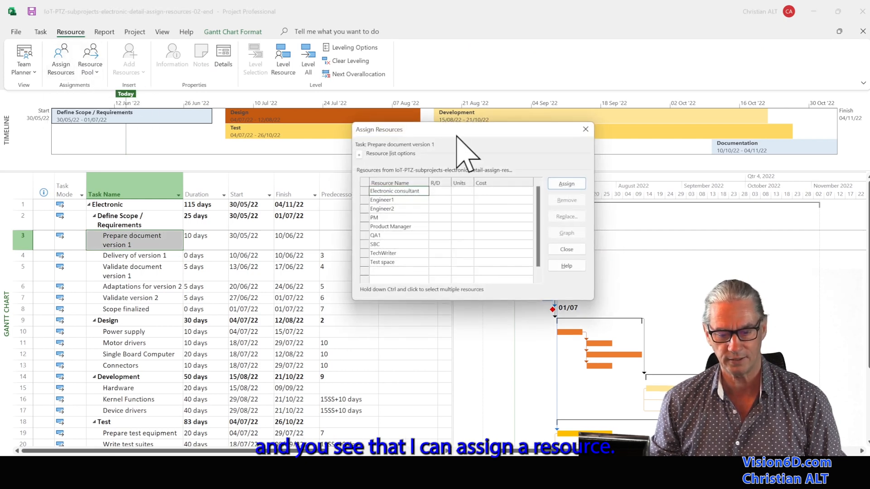
mouse_move(518, 150)
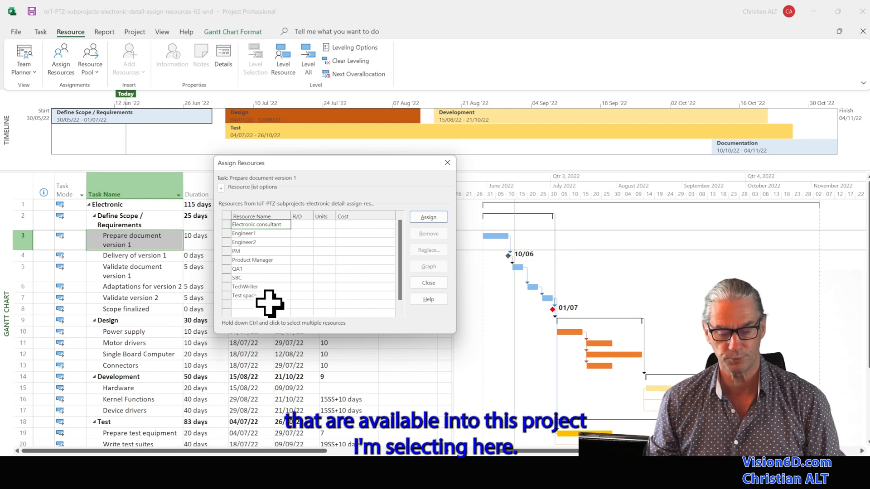
click(256, 286)
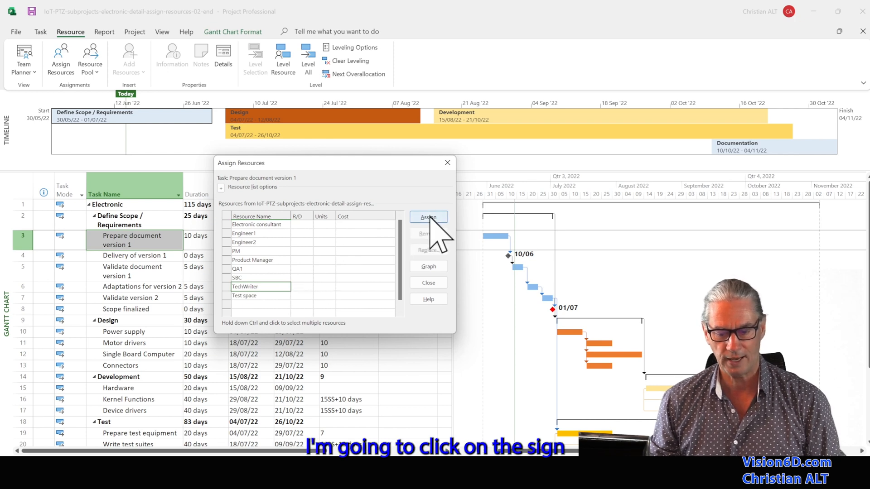
click(428, 217)
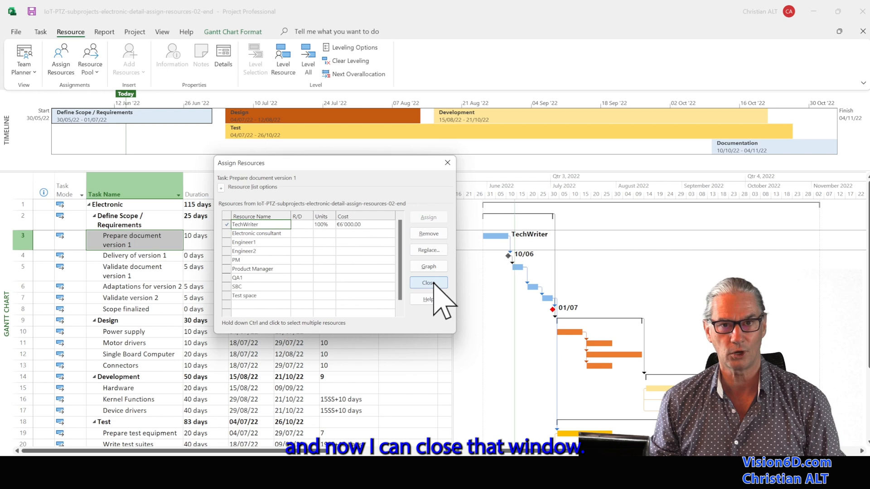
click(428, 282)
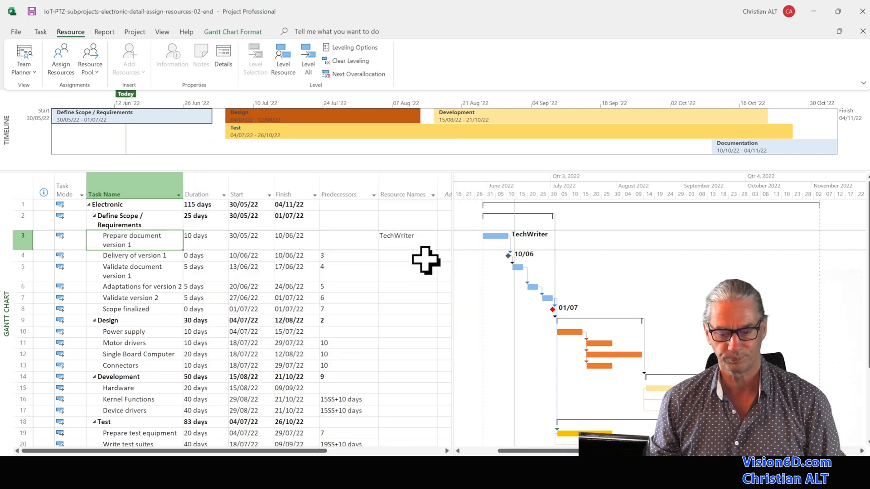
Show the Gantt Chart Format options with the Add New Column header in view
click(397, 236)
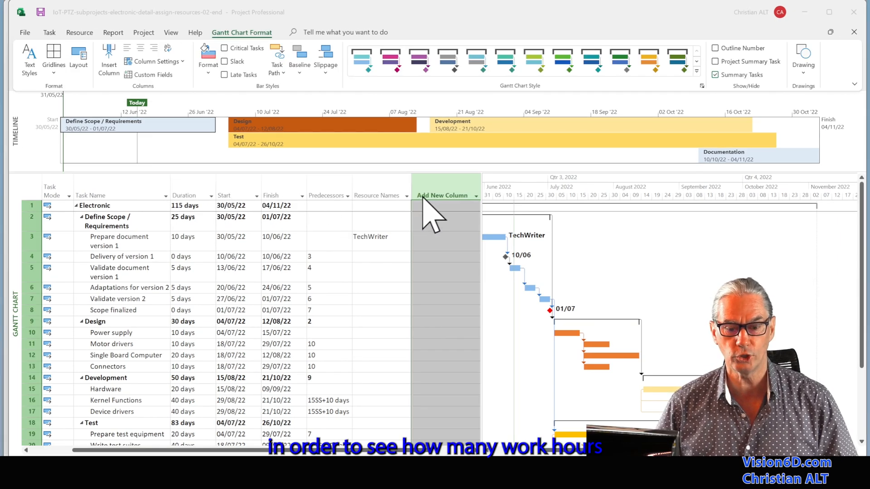
mouse_move(438, 214)
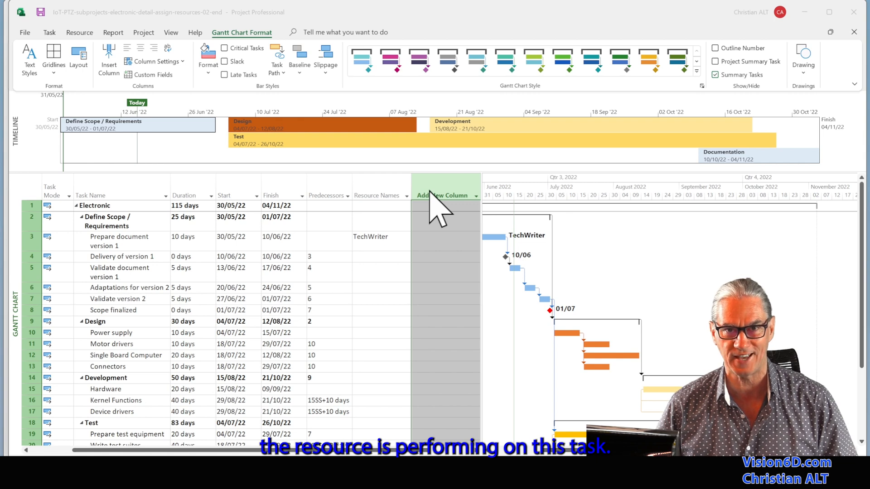
Add a Work column showing 80 hrs for 'Prepare document version 1', then go to reports
right_click(443, 196)
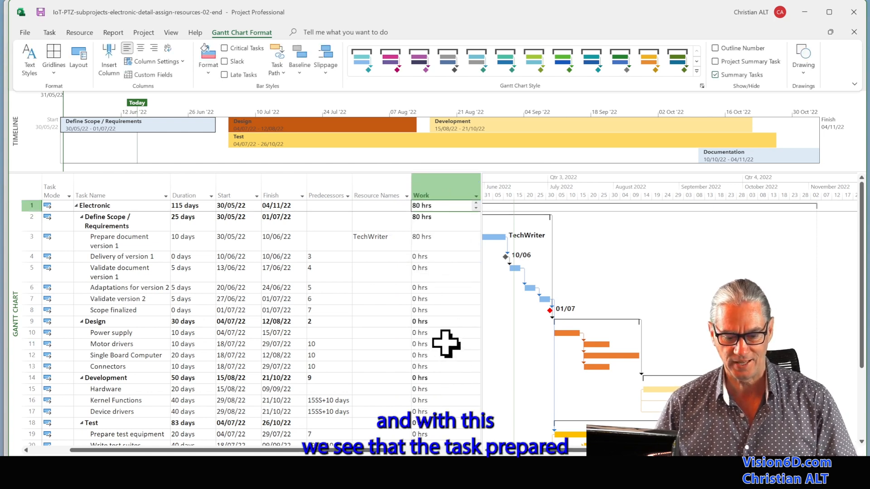
mouse_move(26, 255)
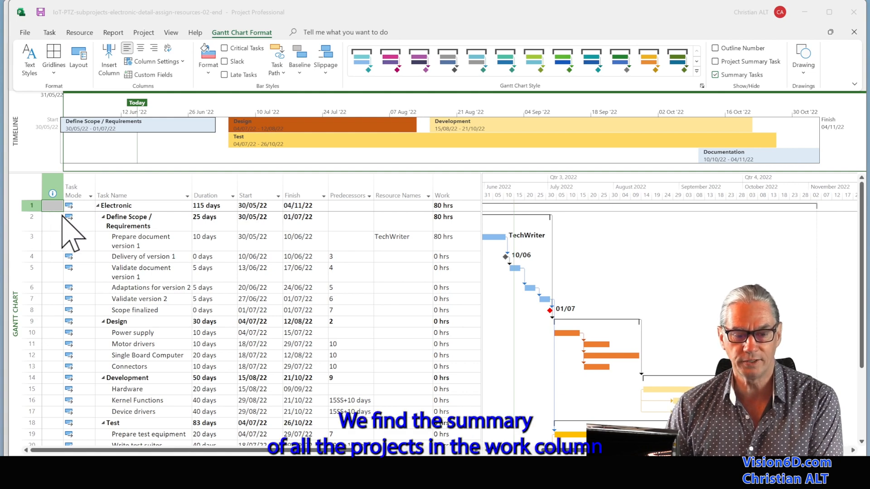
mouse_move(321, 227)
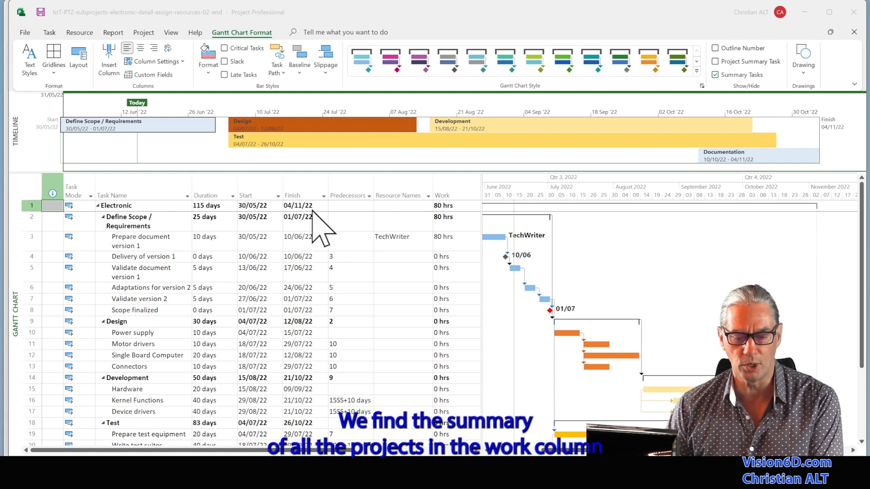
mouse_move(463, 227)
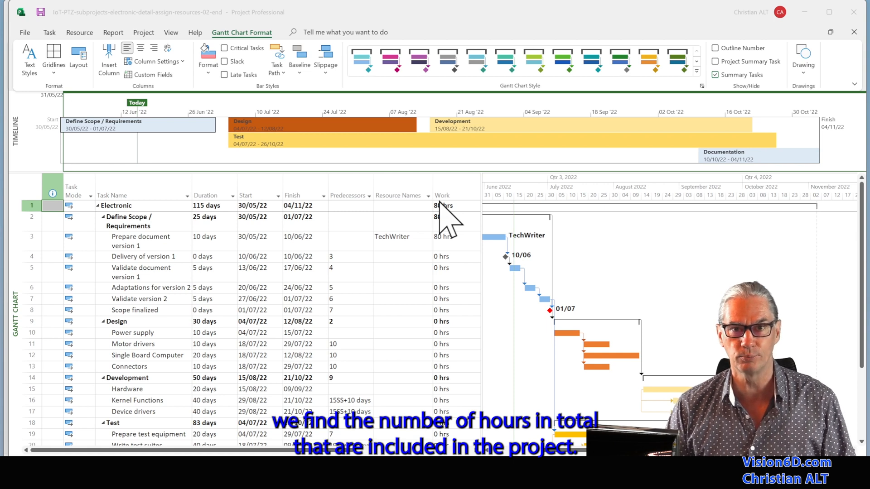
mouse_move(452, 261)
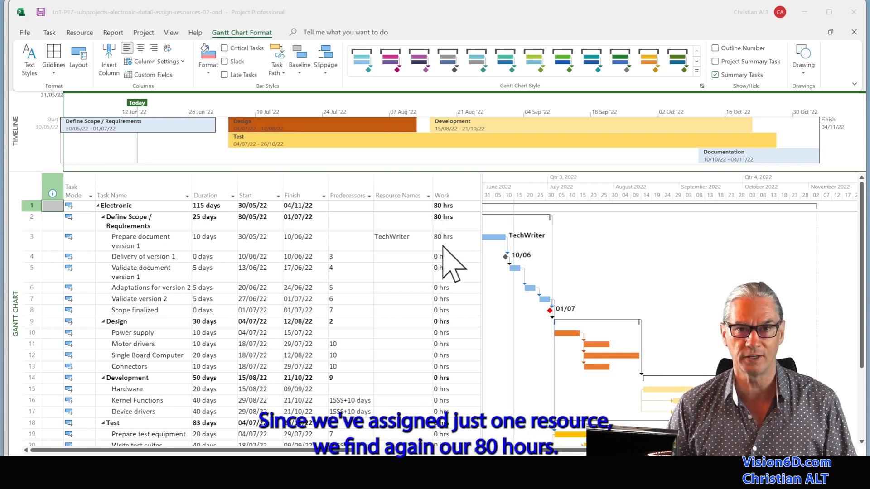
mouse_move(453, 255)
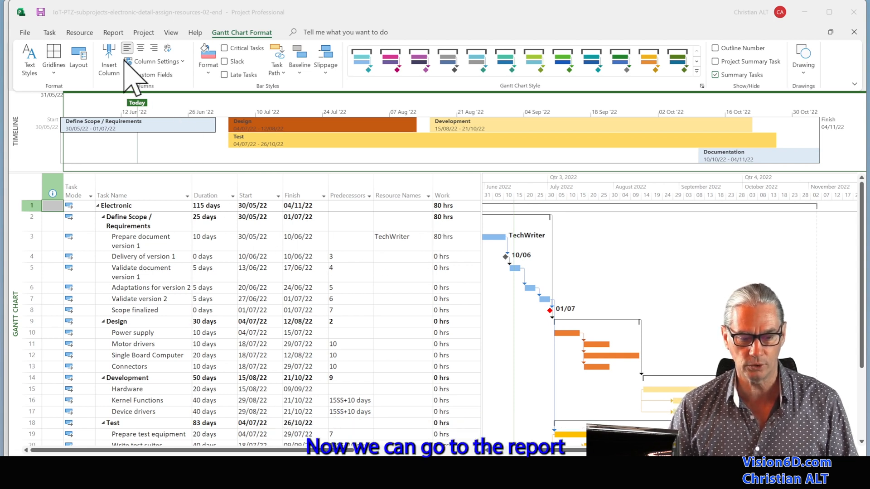
click(113, 33)
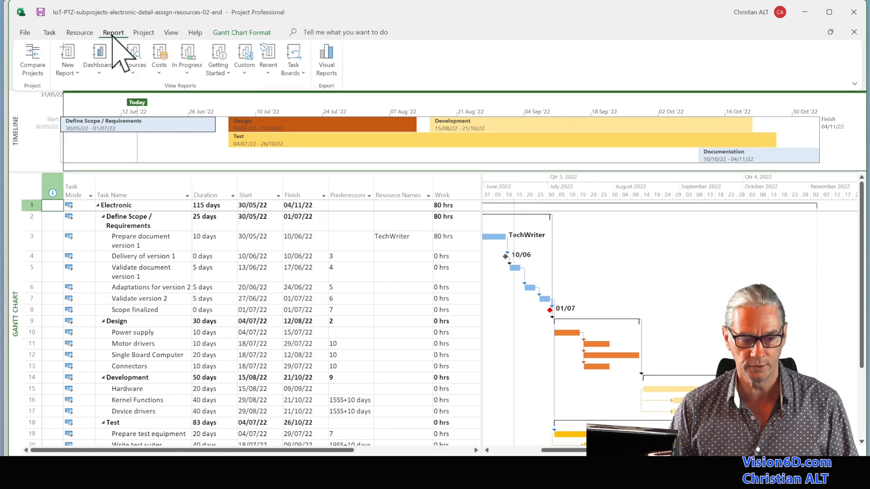
click(100, 58)
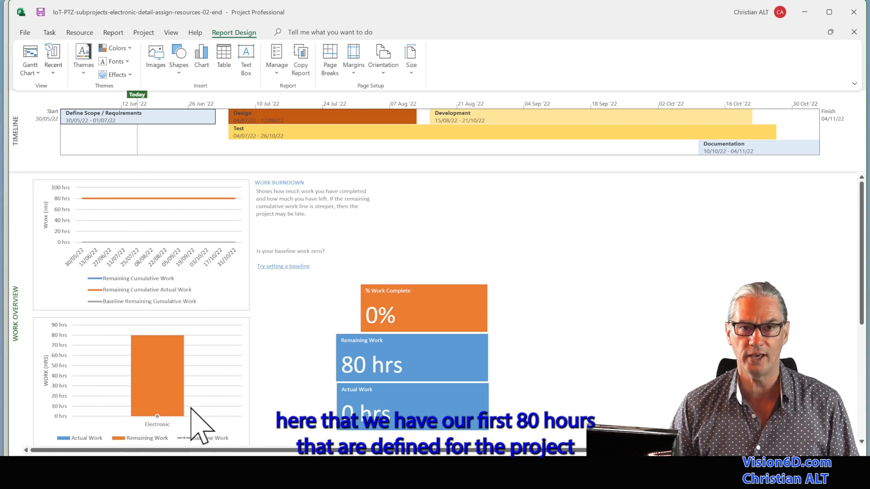
mouse_move(144, 377)
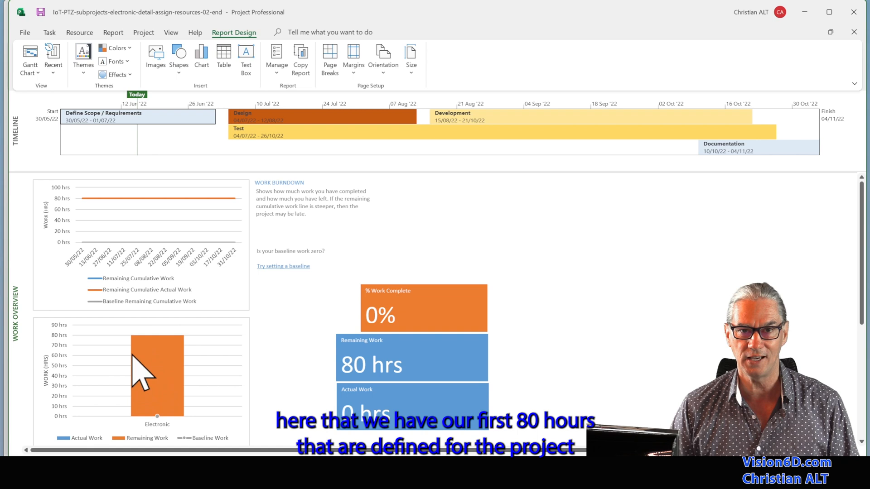
mouse_move(150, 383)
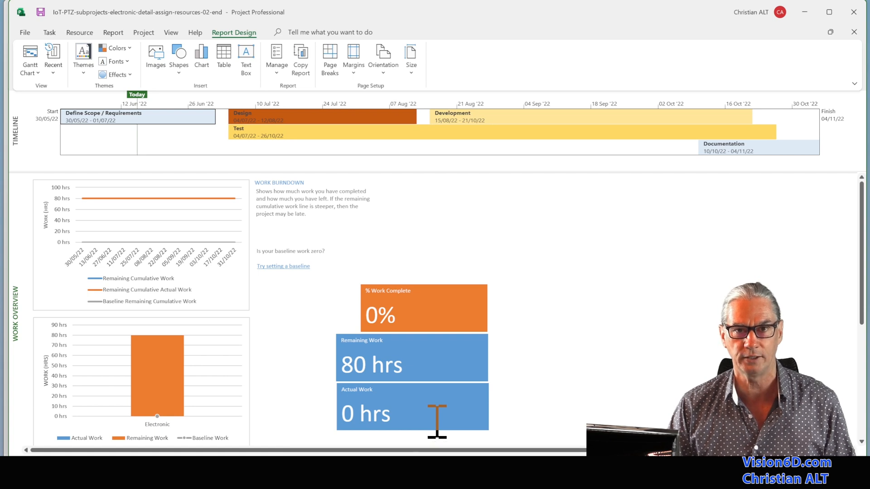
mouse_move(430, 299)
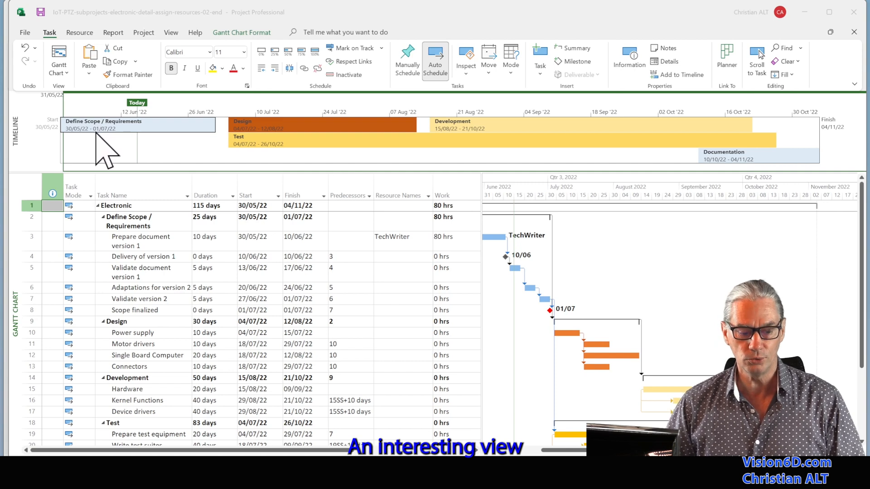
mouse_move(25, 277)
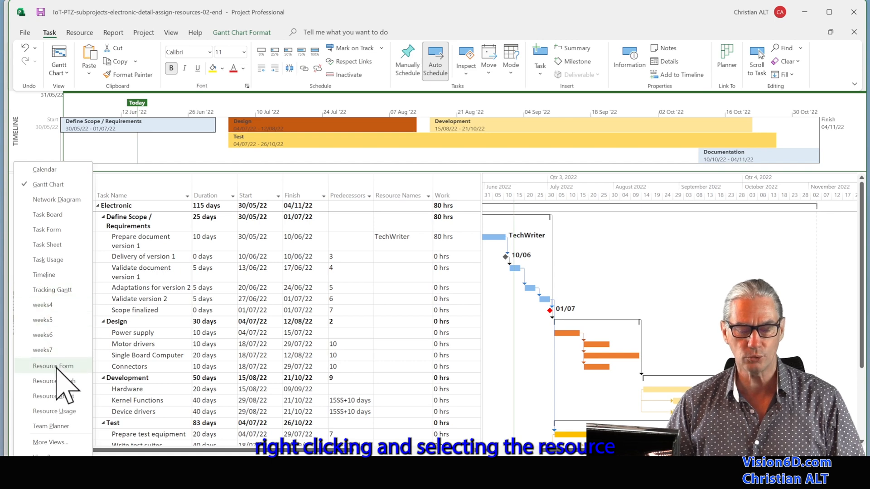
Switch to the Resource Form view showing the PM resource's details
click(53, 365)
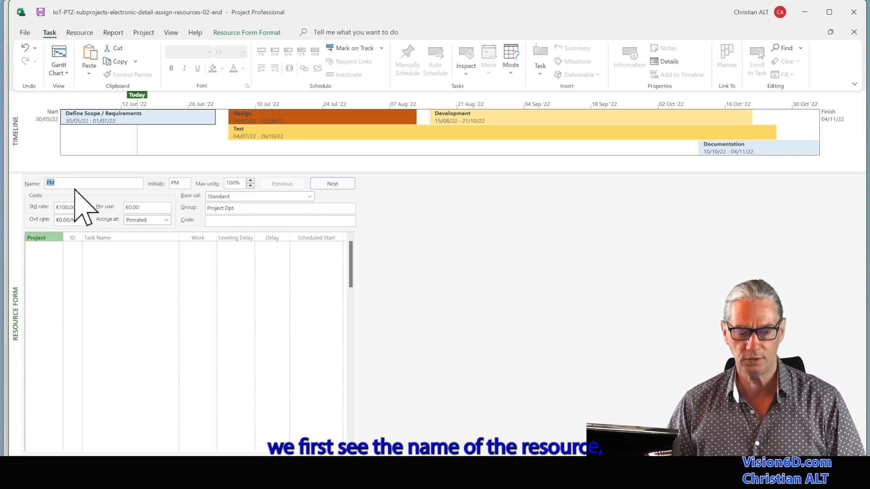
mouse_move(99, 188)
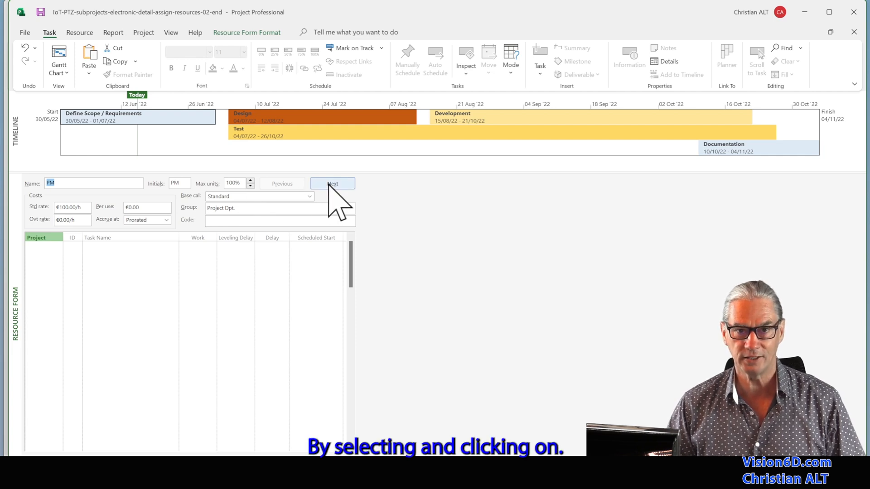
Step through resources to TechWriter, showing its 80h 'Prepare document version 1' assignment from 30/05/22
click(333, 183)
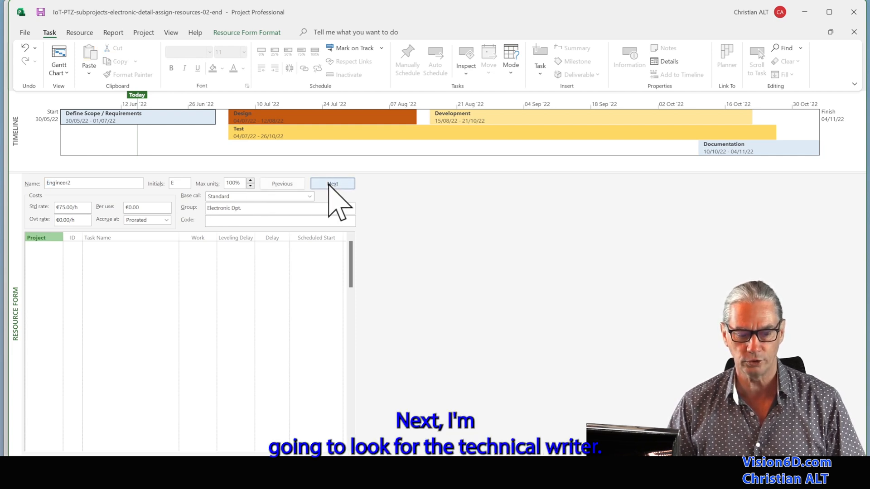
click(331, 183)
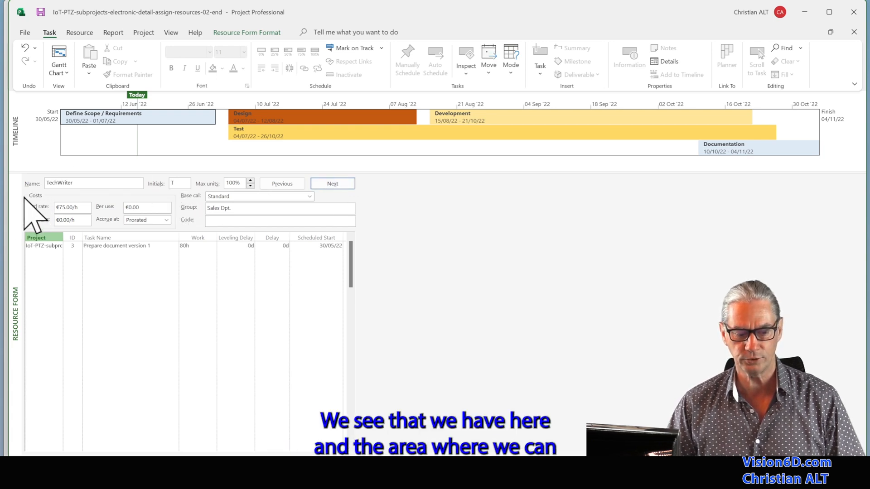
mouse_move(89, 216)
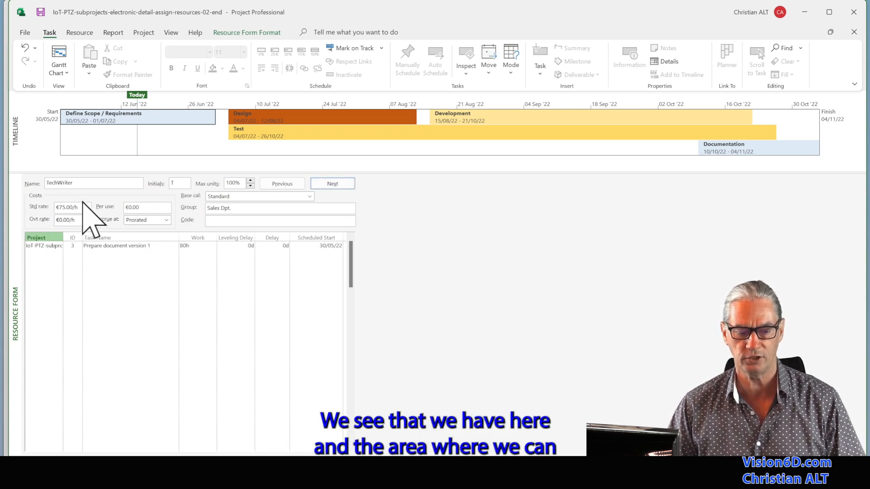
mouse_move(120, 244)
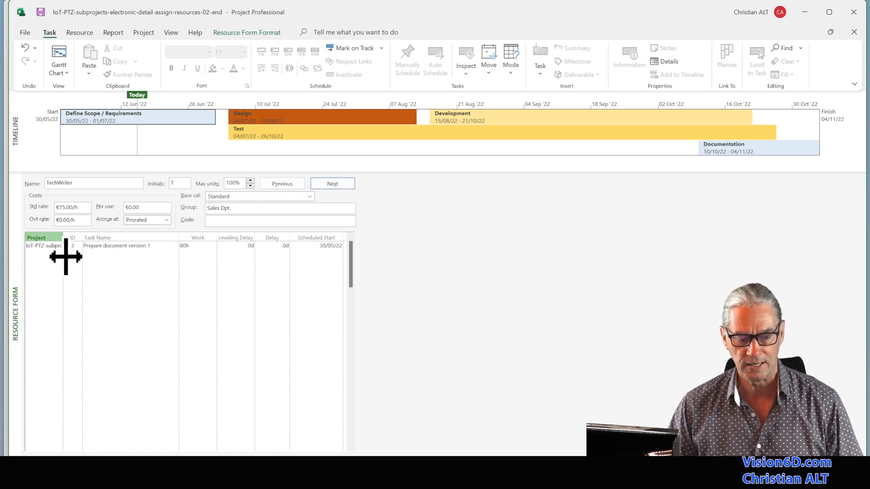
mouse_move(133, 252)
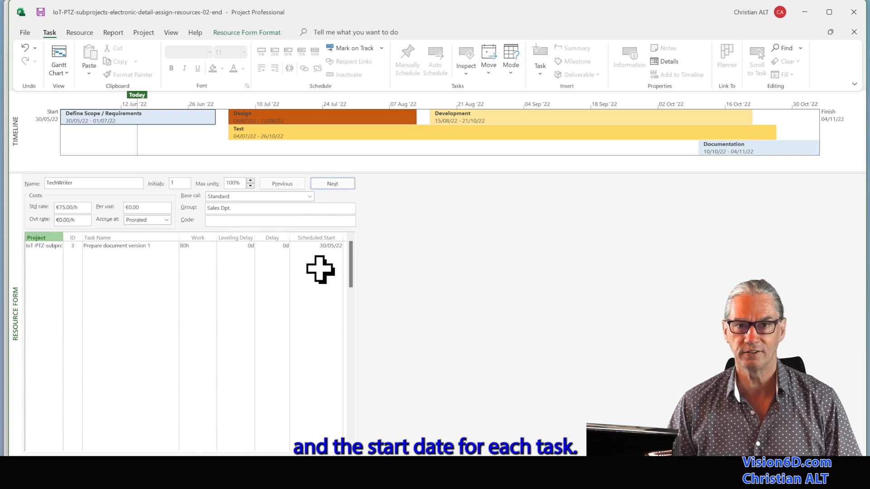
click(80, 33)
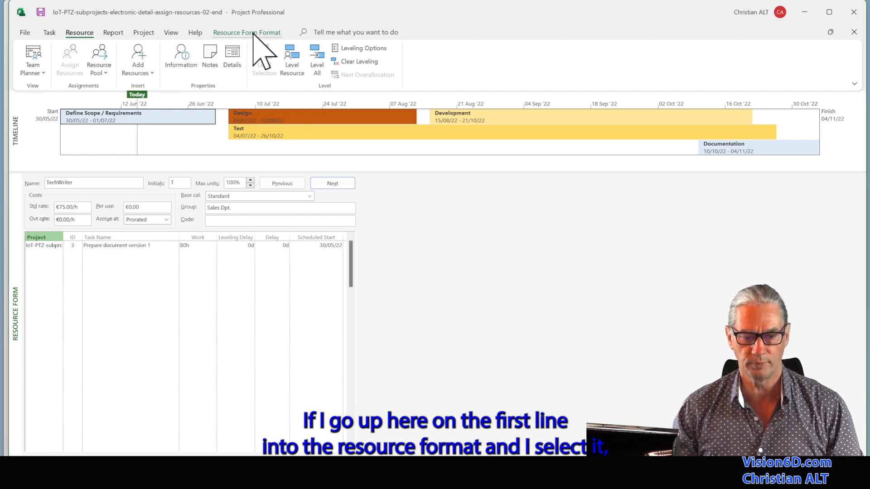
Cycle the TechWriter resource form through Work and Cost details, ending on Notes with the photo
click(246, 33)
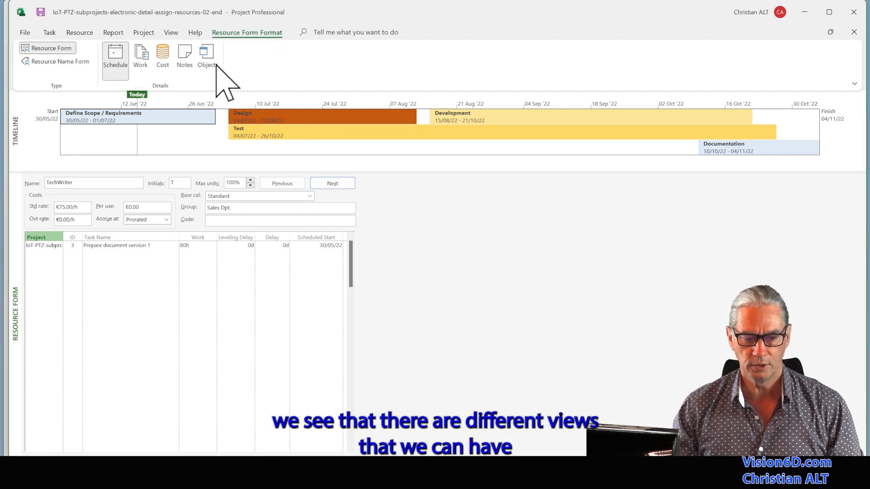
mouse_move(115, 55)
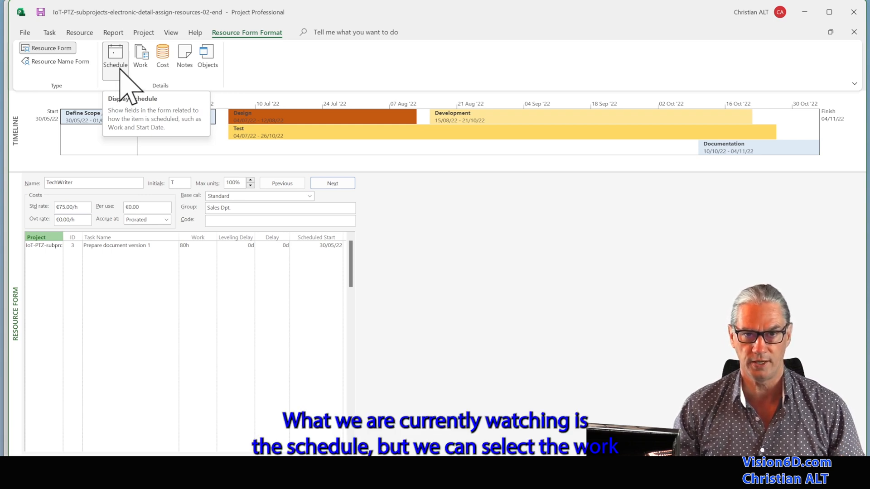
mouse_move(140, 55)
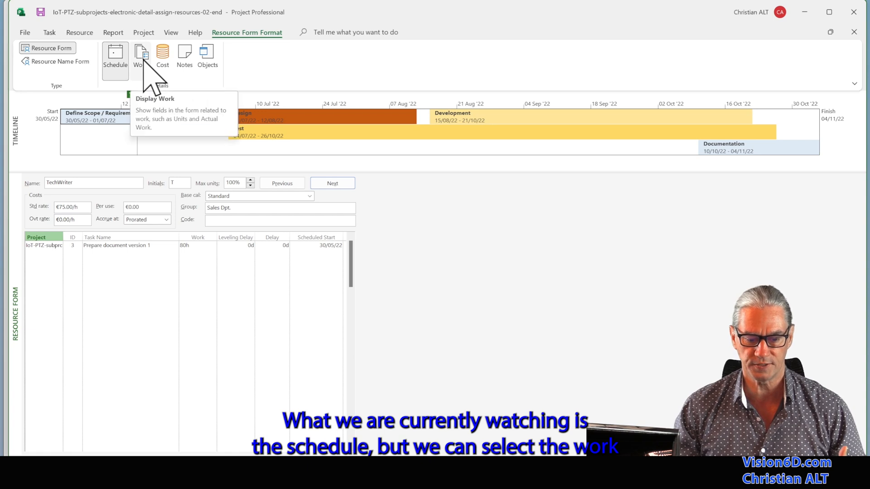
click(140, 55)
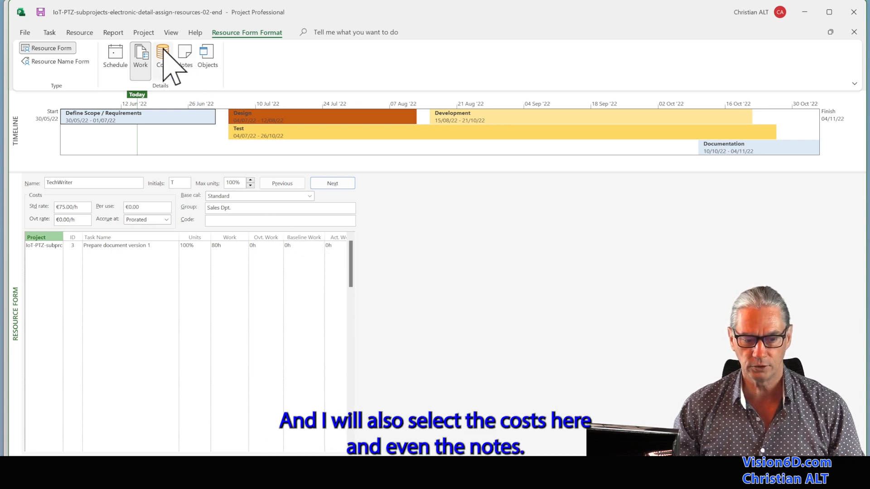
click(162, 56)
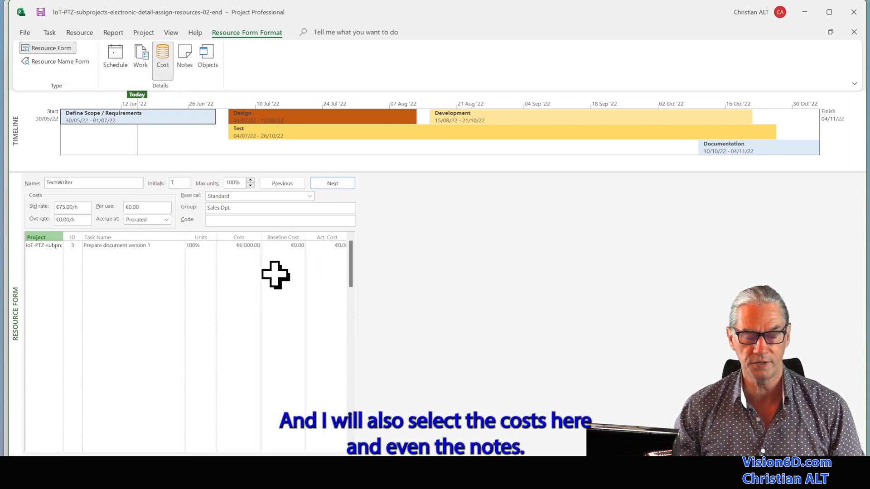
mouse_move(185, 53)
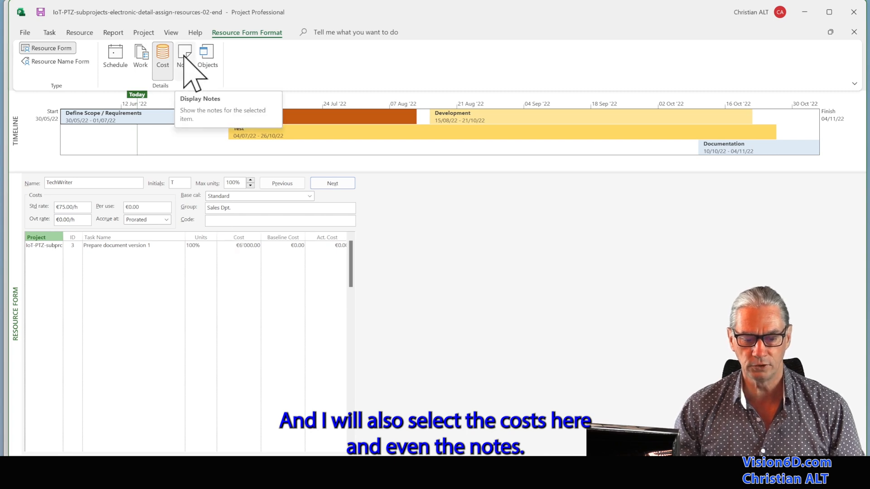
click(184, 55)
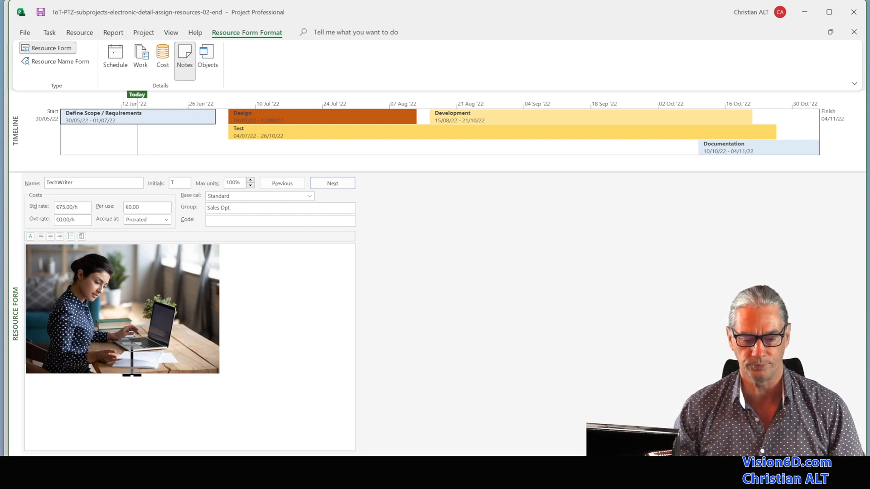
Switch the TechWriter form back to Cost details via the shortcut menu, showing €6'000.00 for Prepare document version 1
right_click(410, 316)
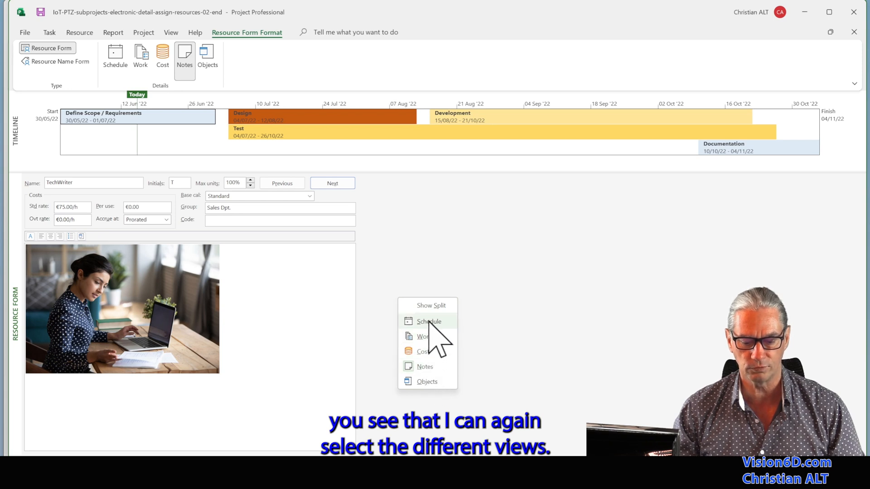
click(423, 352)
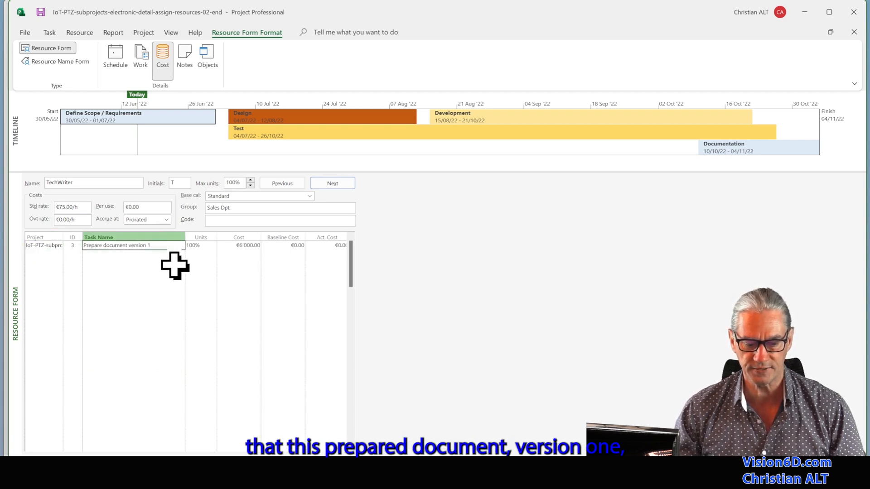
mouse_move(142, 258)
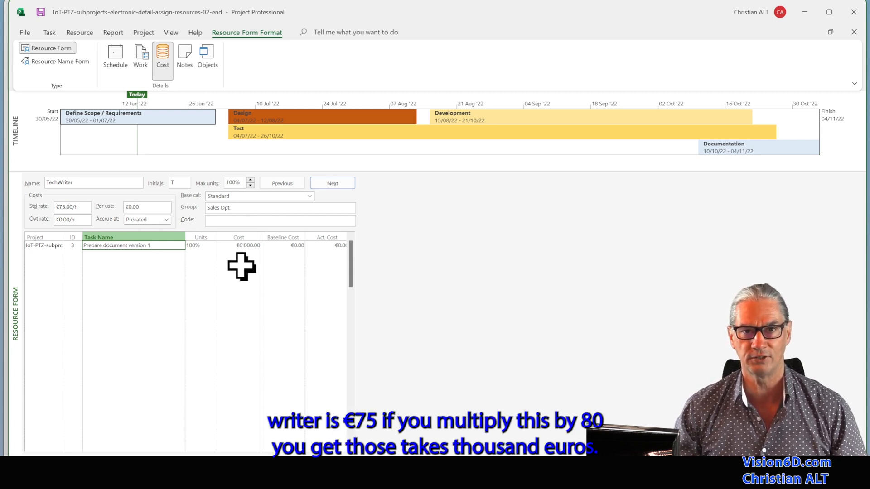
mouse_move(221, 255)
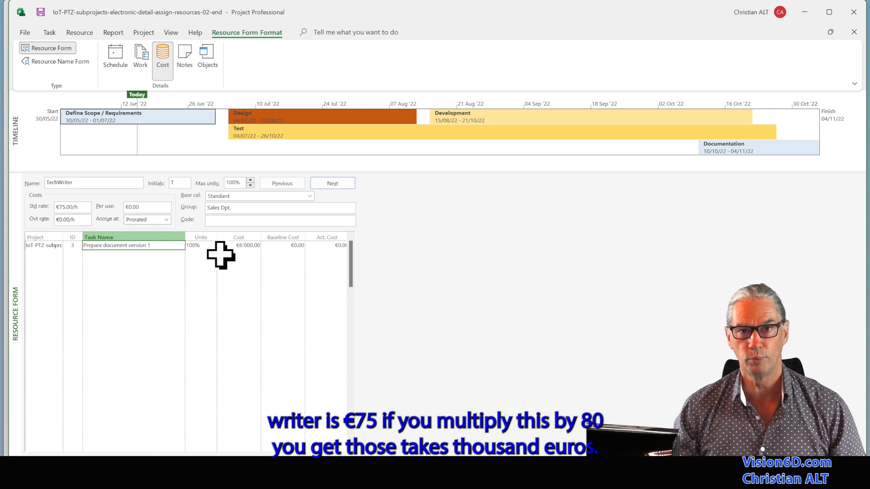
mouse_move(245, 259)
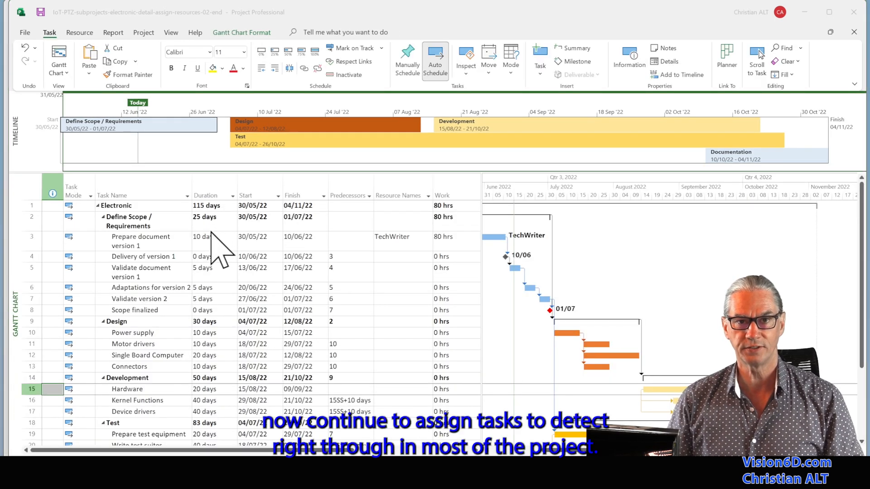
mouse_move(188, 288)
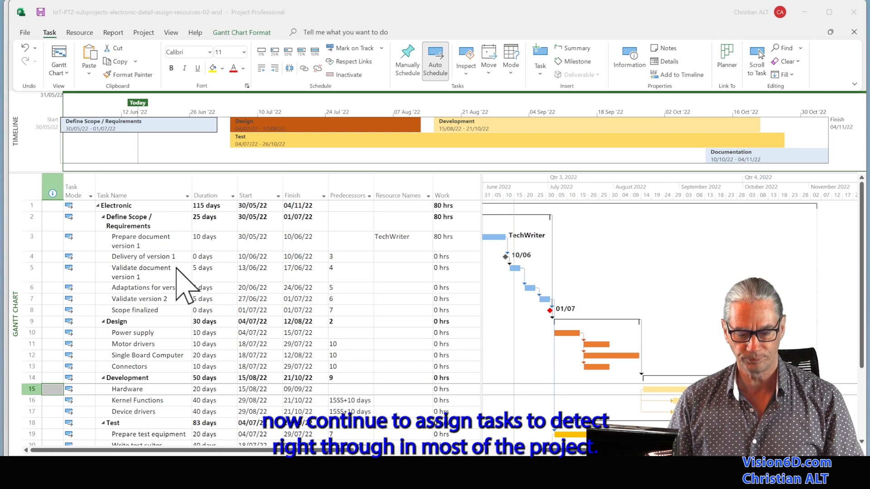
Scroll the Gantt chart down to the Dev, Test and User documentation tasks
scroll(down, 3)
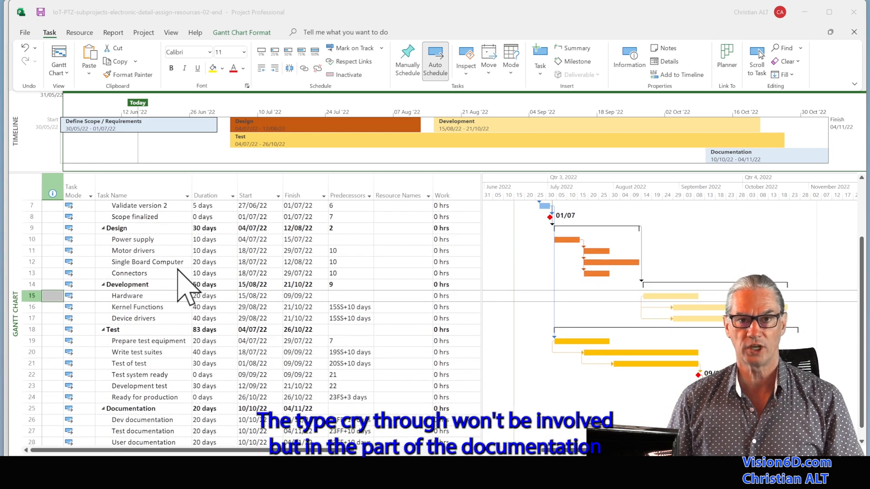
scroll(down, 3)
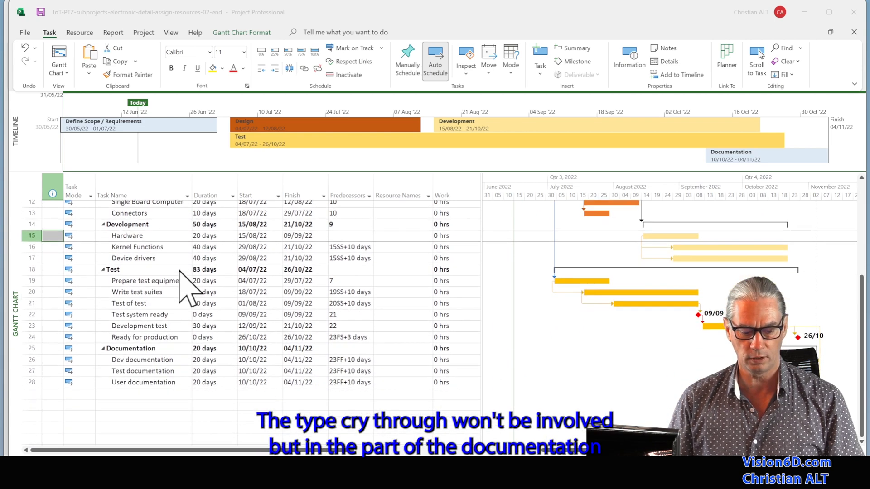
scroll(down, 3)
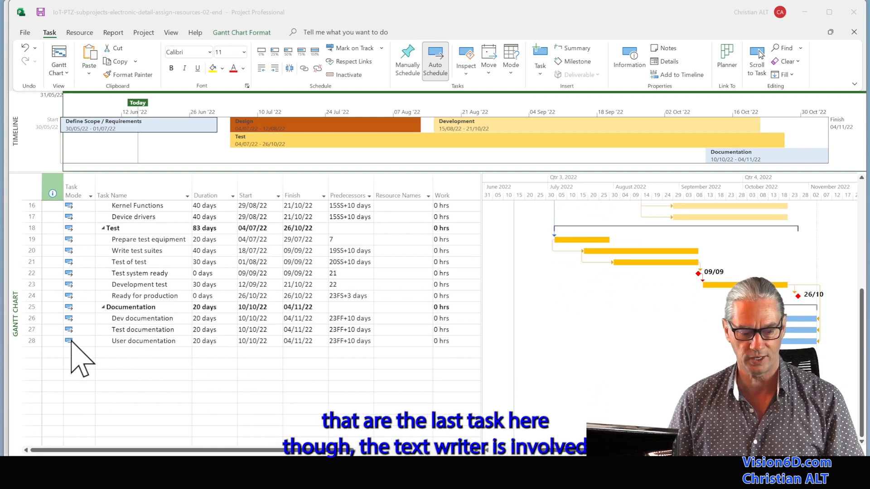
mouse_move(39, 327)
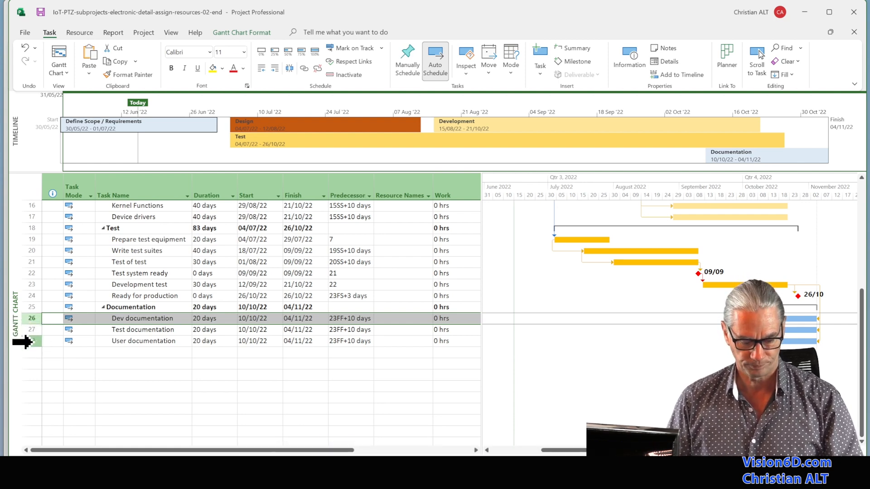
Assign TechWriter to the Dev, Test and User documentation tasks, 160 hrs each
drag(32, 317, 32, 340)
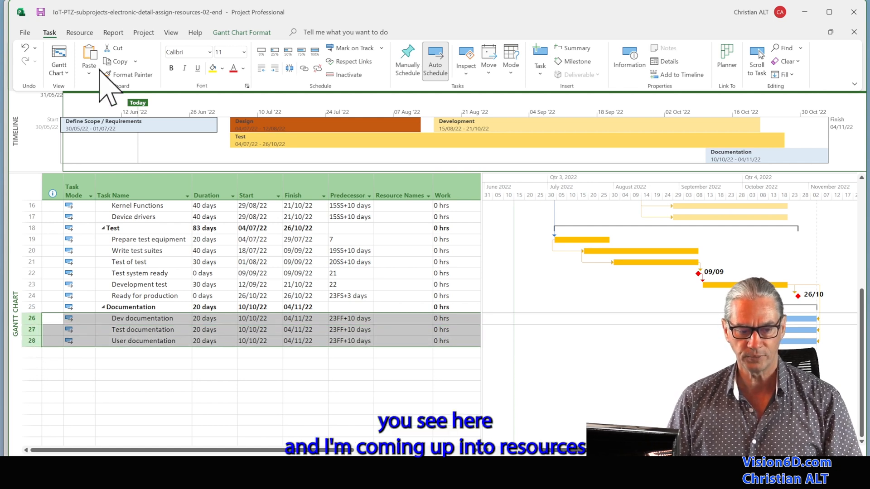
click(79, 32)
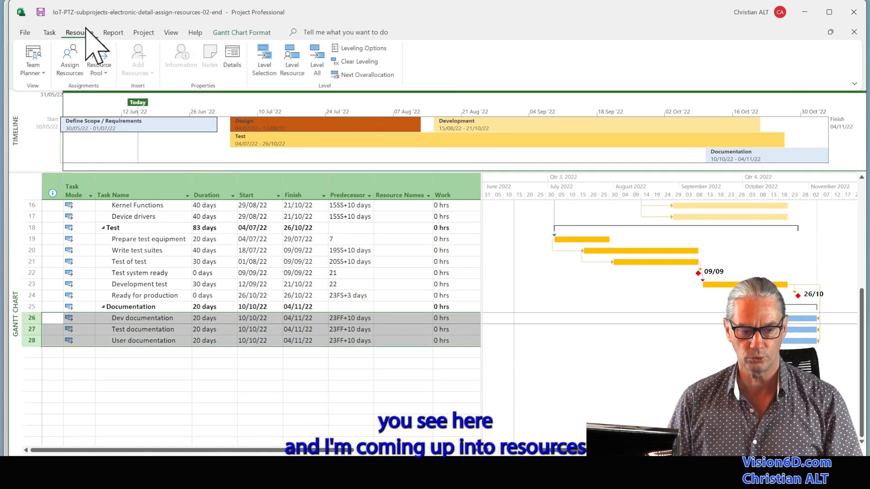
click(70, 58)
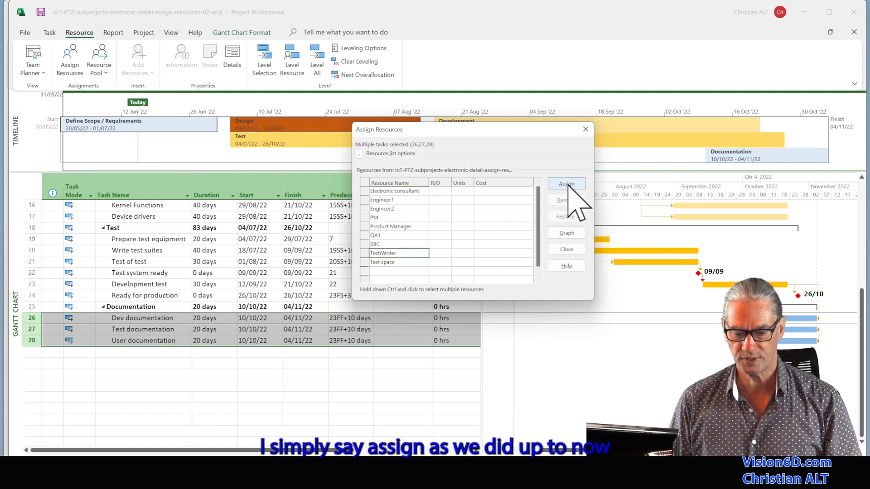
click(566, 183)
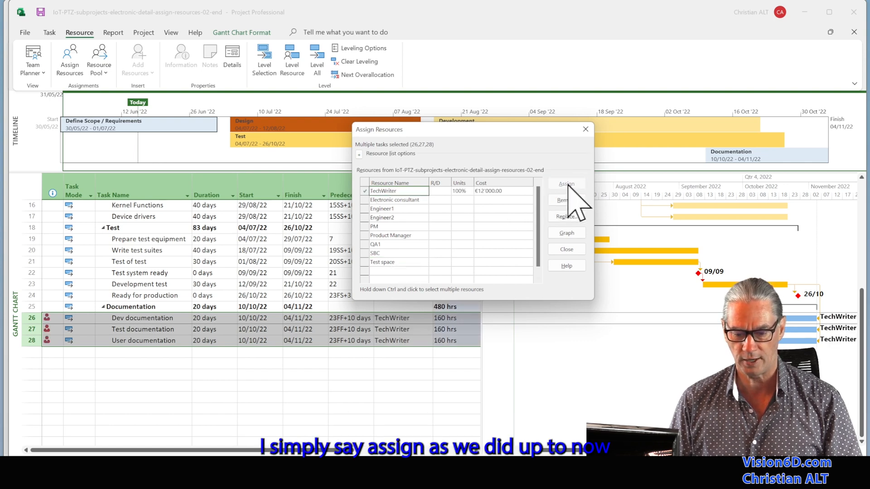
click(565, 184)
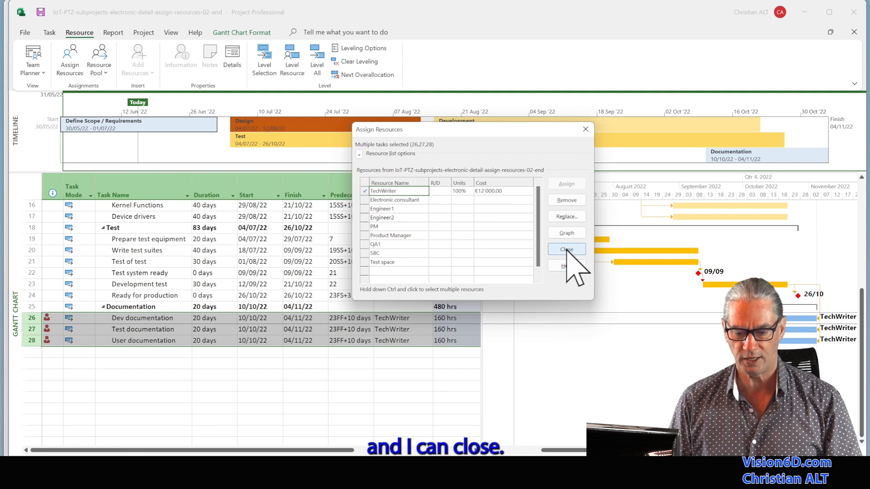
click(565, 248)
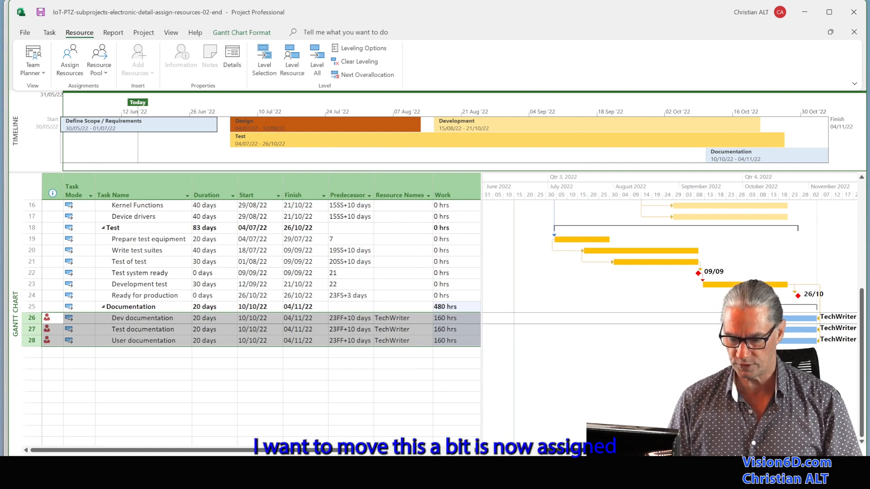
scroll(right, 3)
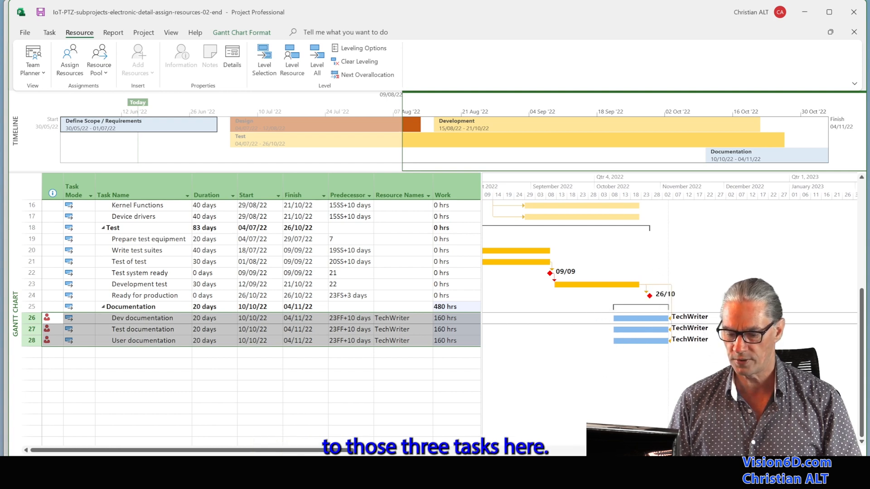
scroll(right, 3)
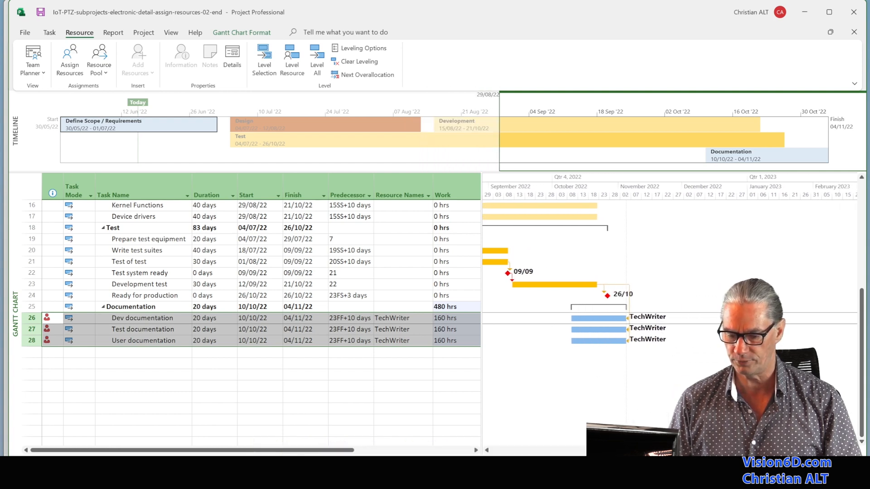
mouse_move(607, 355)
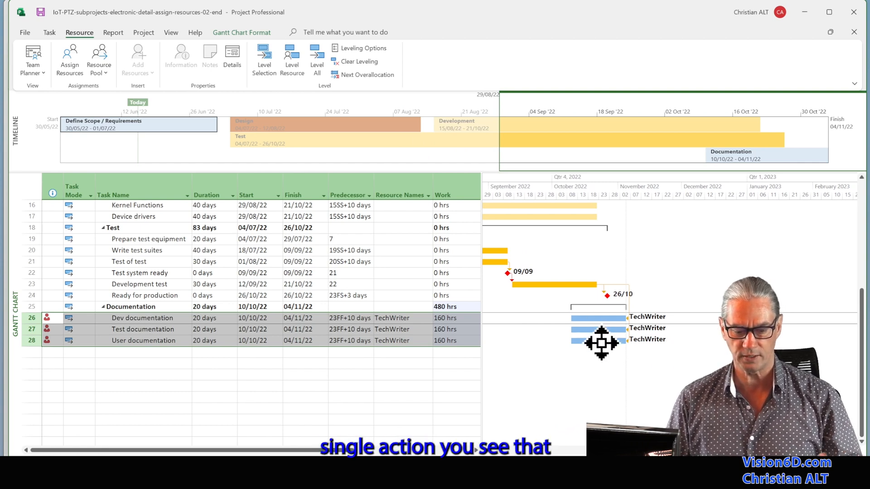
mouse_move(470, 330)
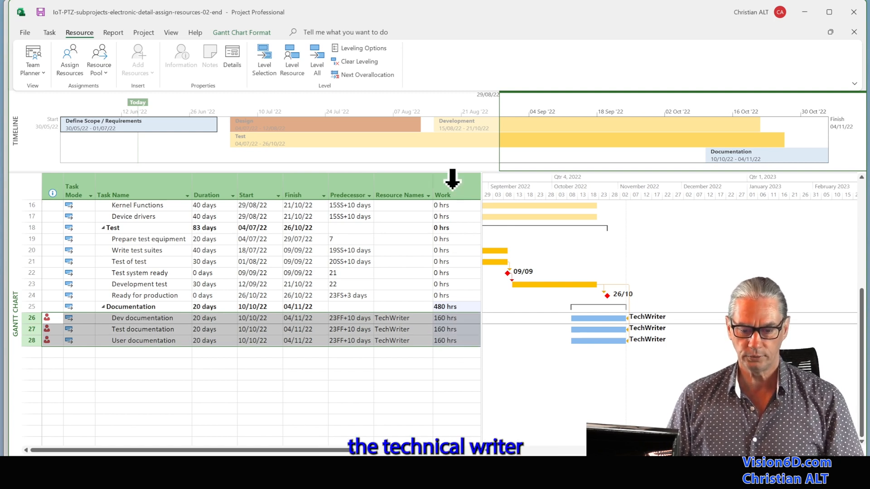
mouse_move(468, 326)
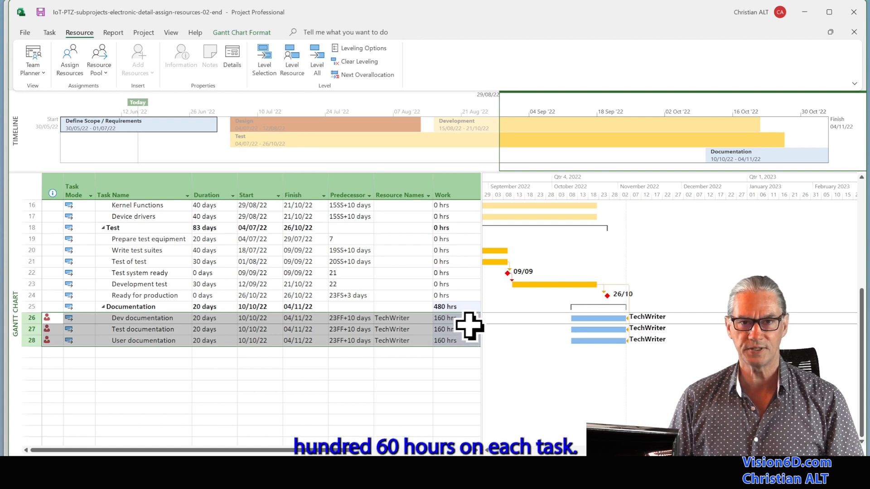
mouse_move(461, 347)
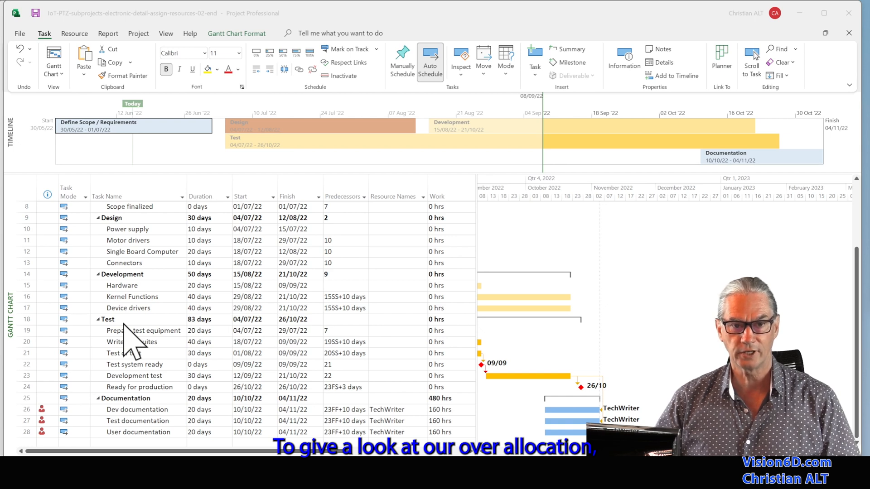
mouse_move(16, 341)
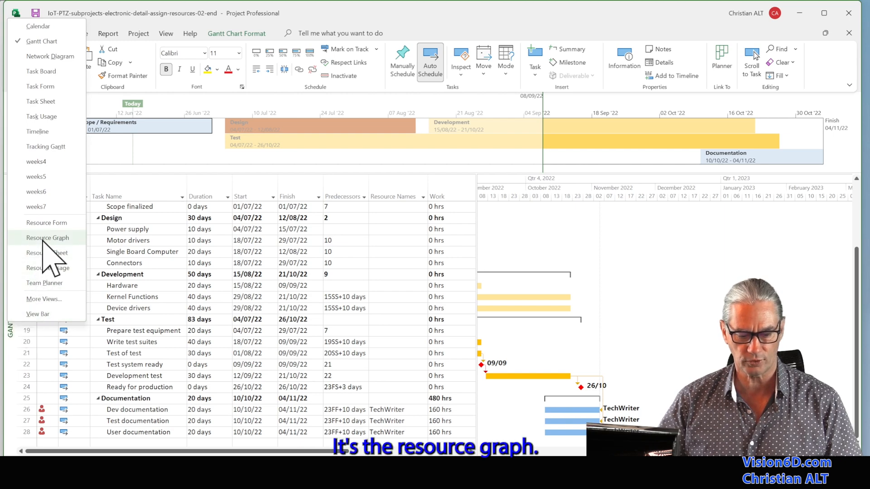
Switch from the Gantt chart to the Resource Graph view
click(47, 237)
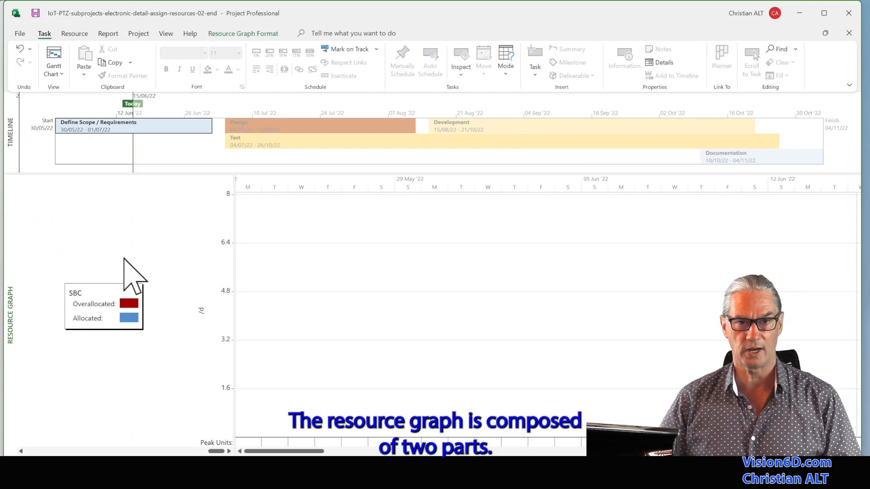
mouse_move(114, 399)
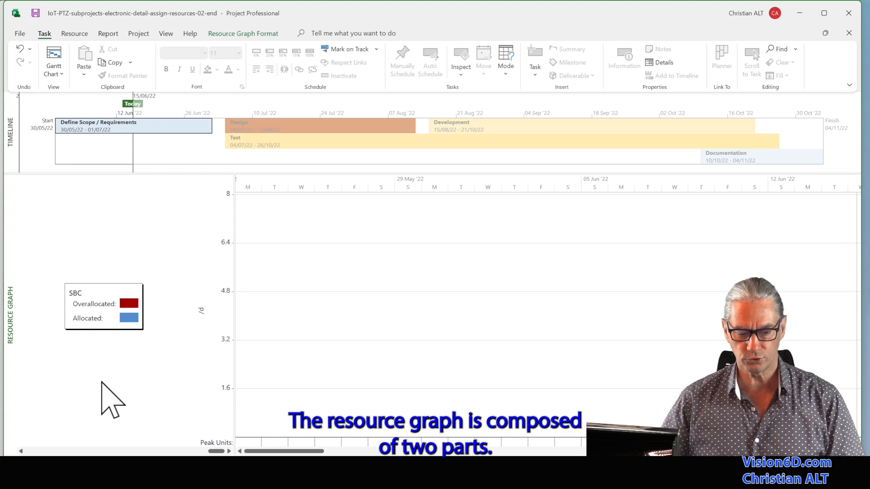
mouse_move(152, 369)
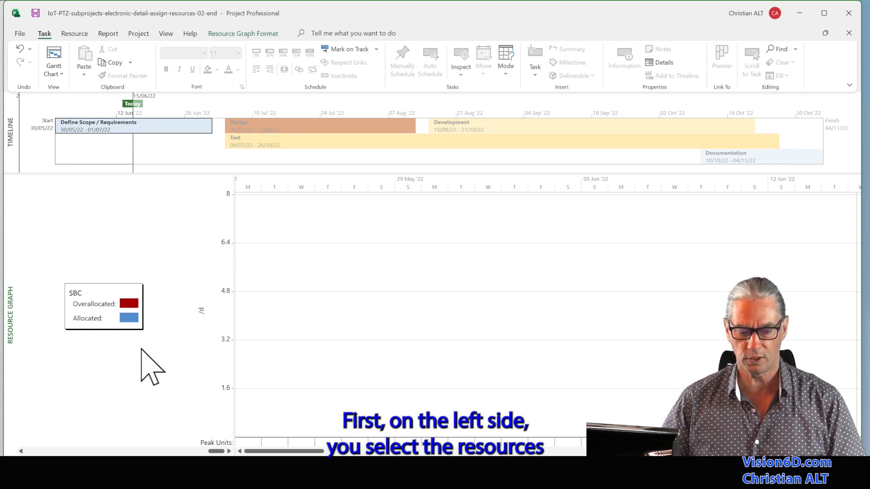
mouse_move(157, 366)
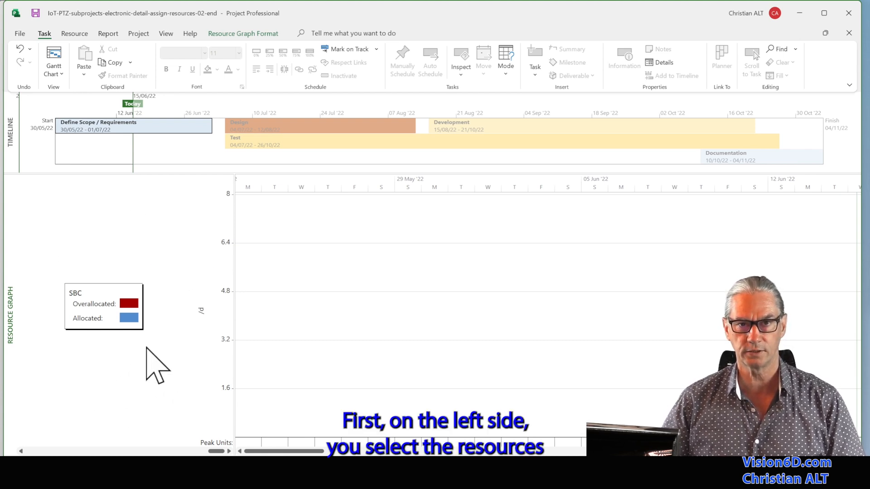
mouse_move(379, 329)
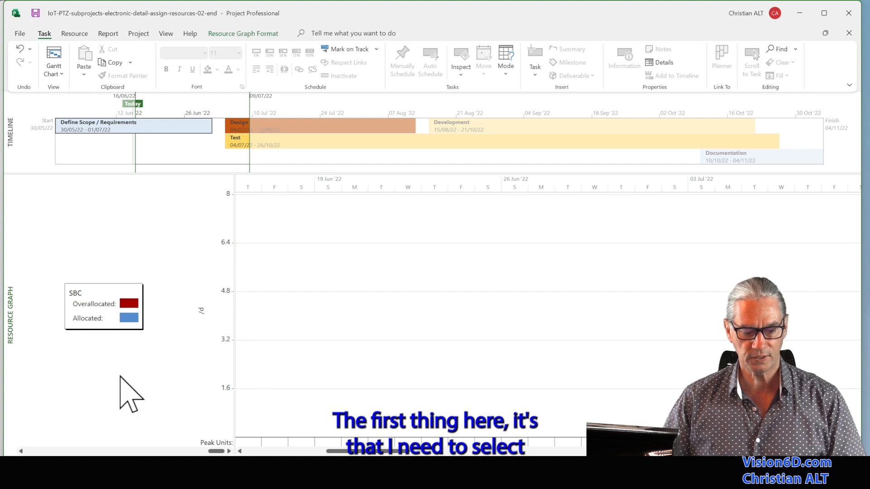
mouse_move(221, 450)
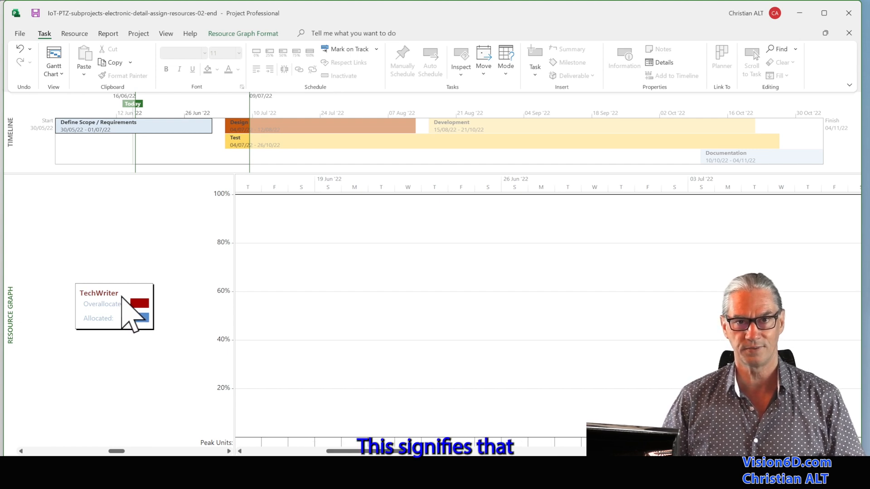
mouse_move(107, 271)
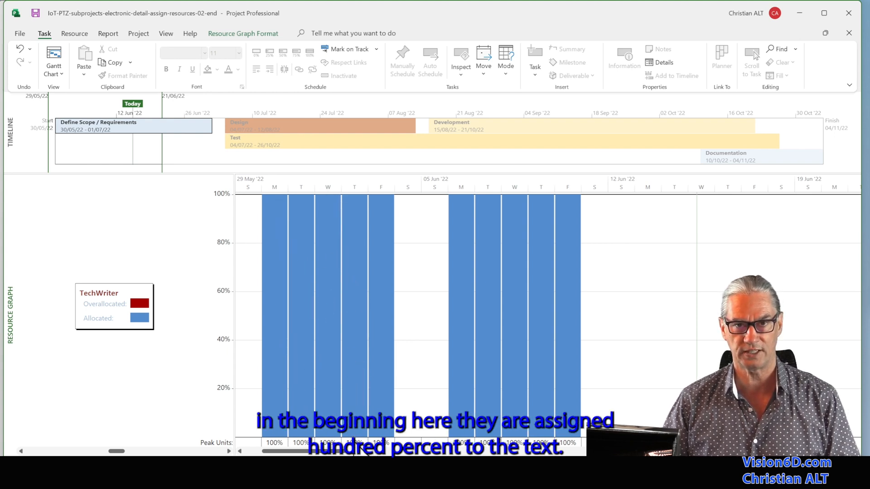
mouse_move(438, 413)
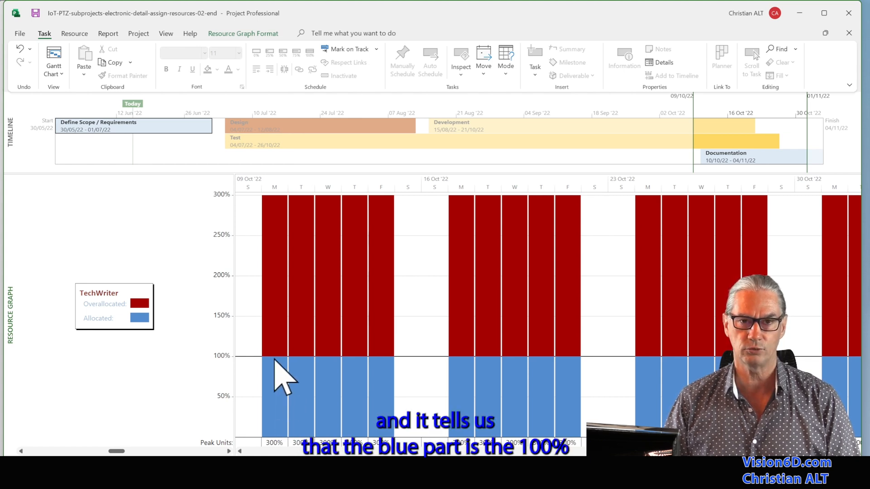
mouse_move(300, 283)
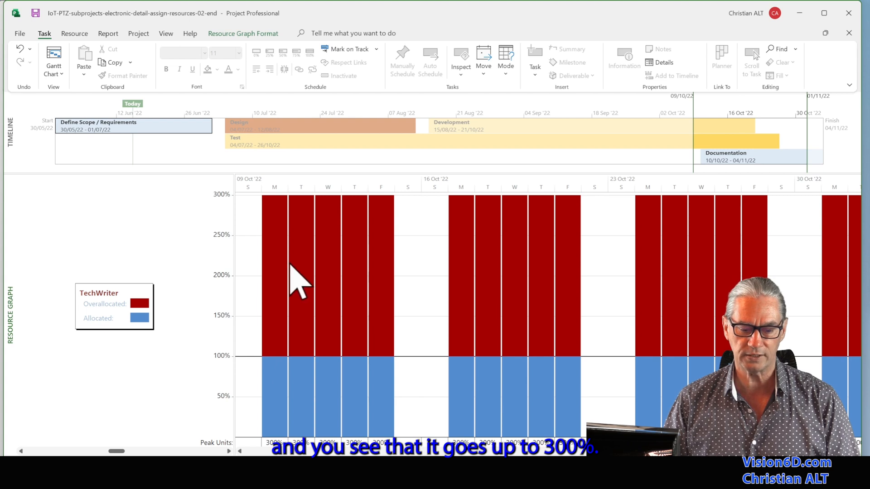
mouse_move(293, 217)
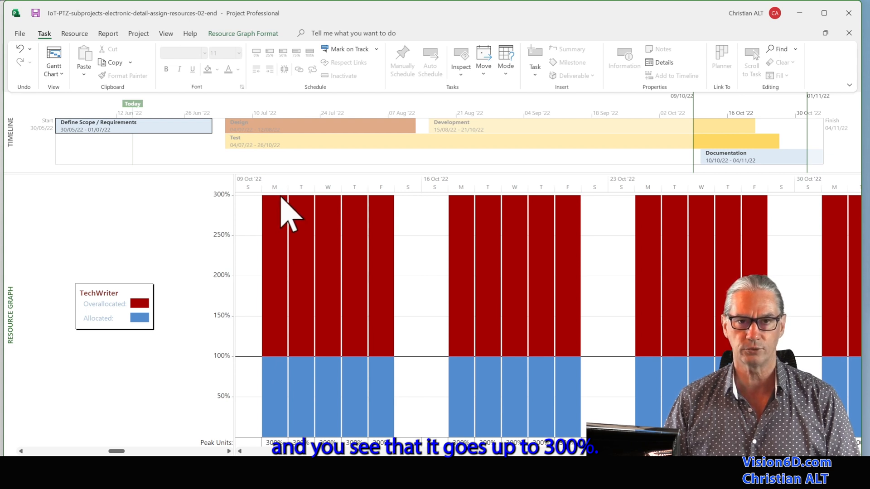
mouse_move(314, 308)
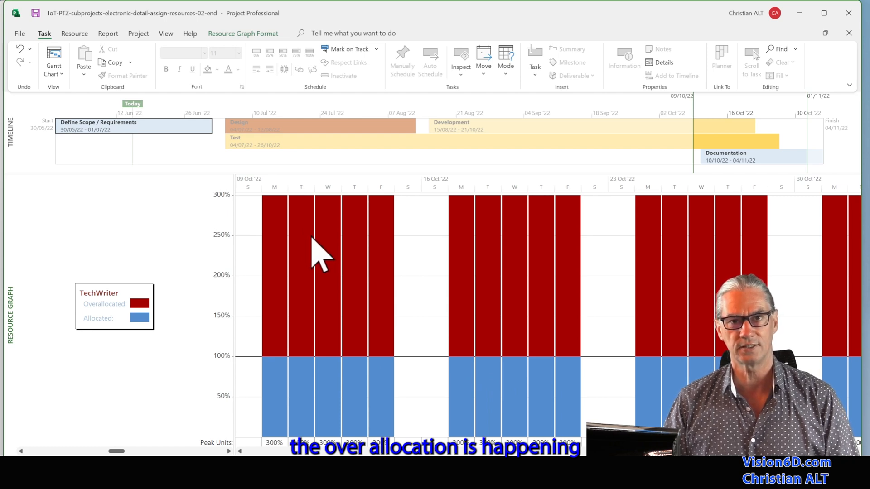
Return to the Gantt chart after viewing TechWriter's 300% October overallocation
click(53, 61)
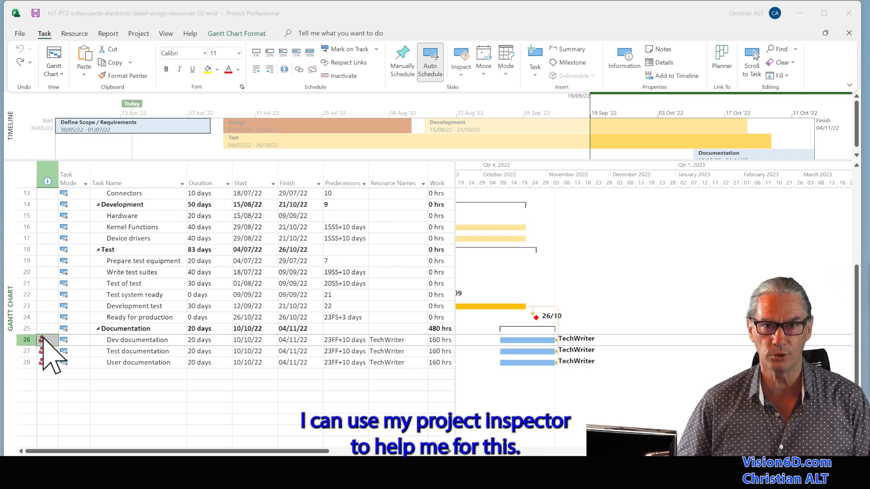
Open Fix in Task Inspector for Dev documentation, reporting TechWriter overallocated
right_click(50, 340)
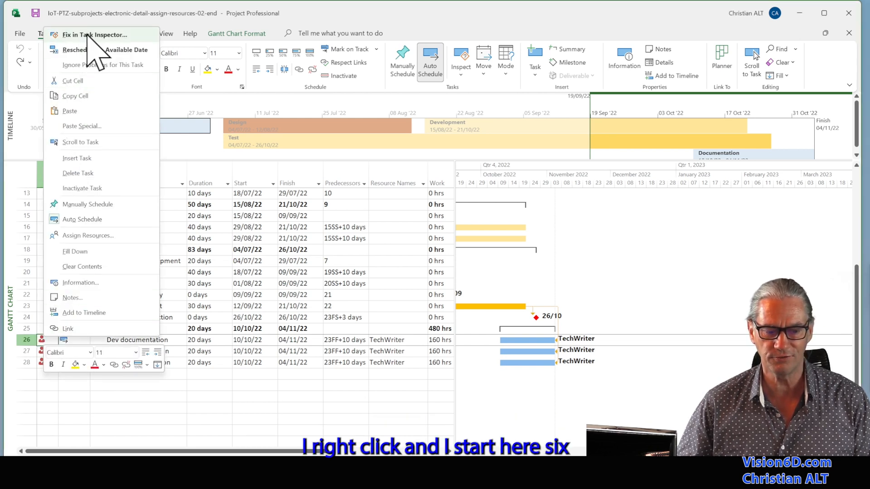
click(94, 35)
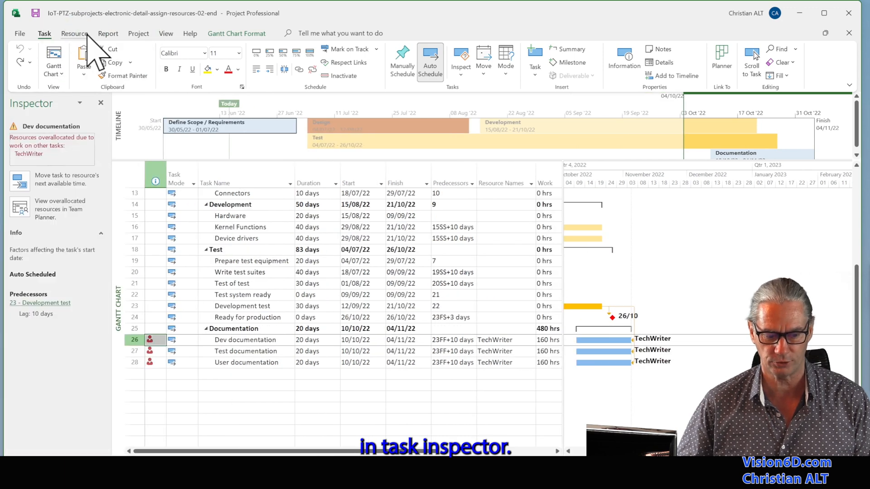
mouse_move(31, 167)
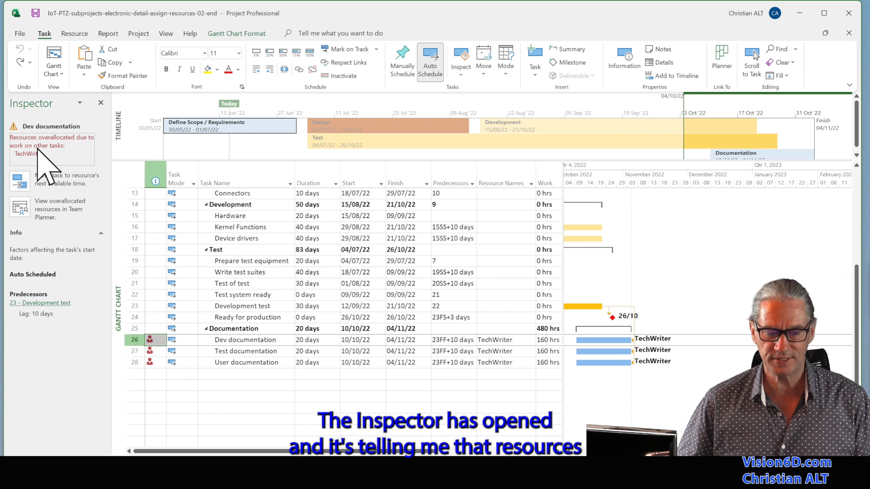
mouse_move(78, 155)
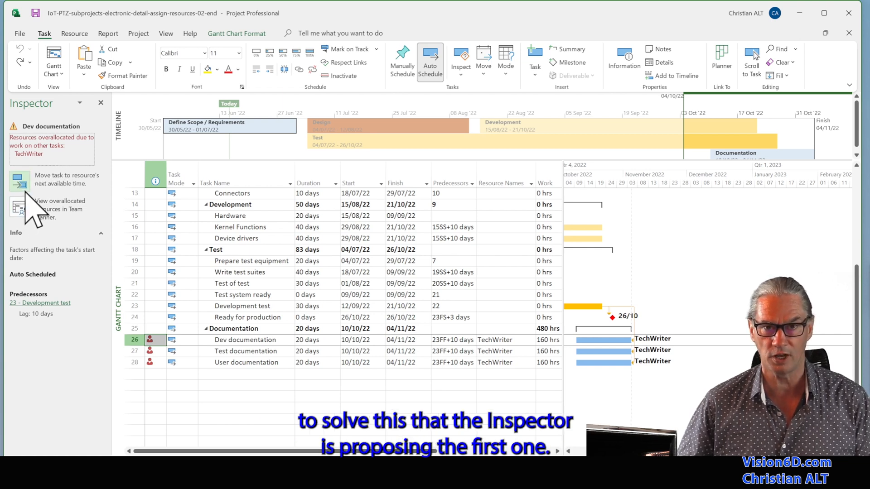
mouse_move(19, 180)
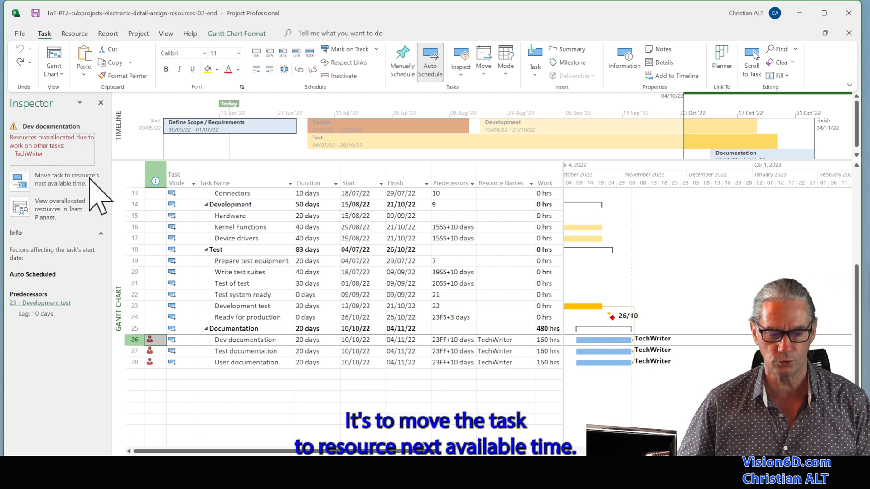
mouse_move(66, 208)
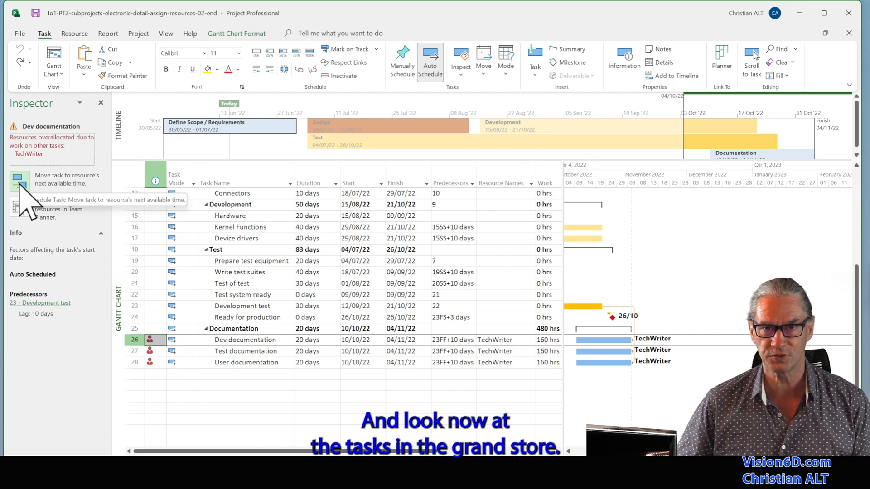
Move Dev documentation to TechWriter's next available time, now 07/11/22–02/12/22
click(19, 179)
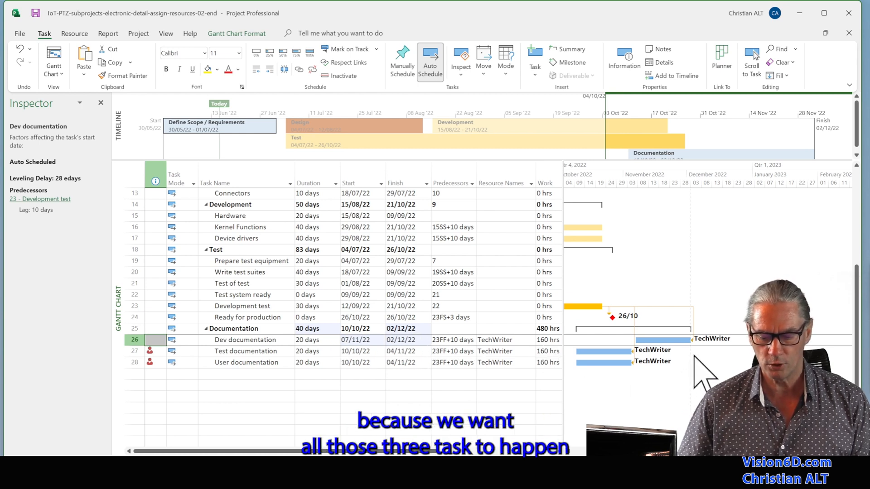
mouse_move(570, 305)
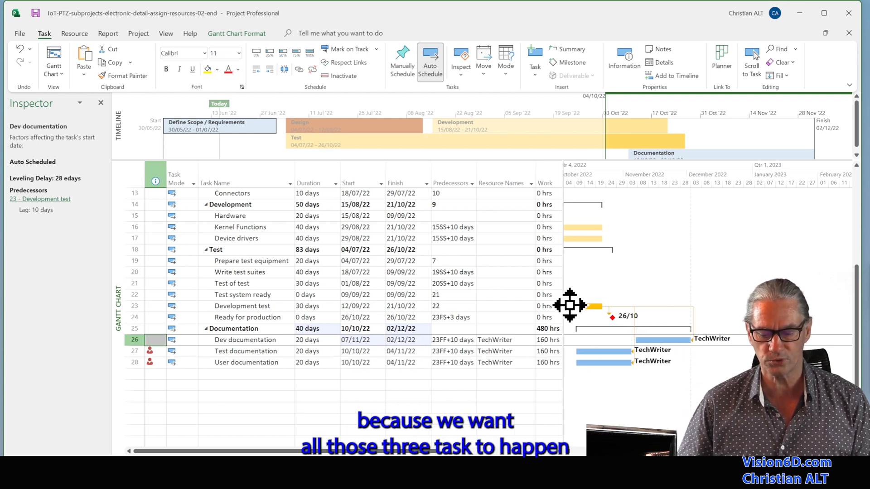